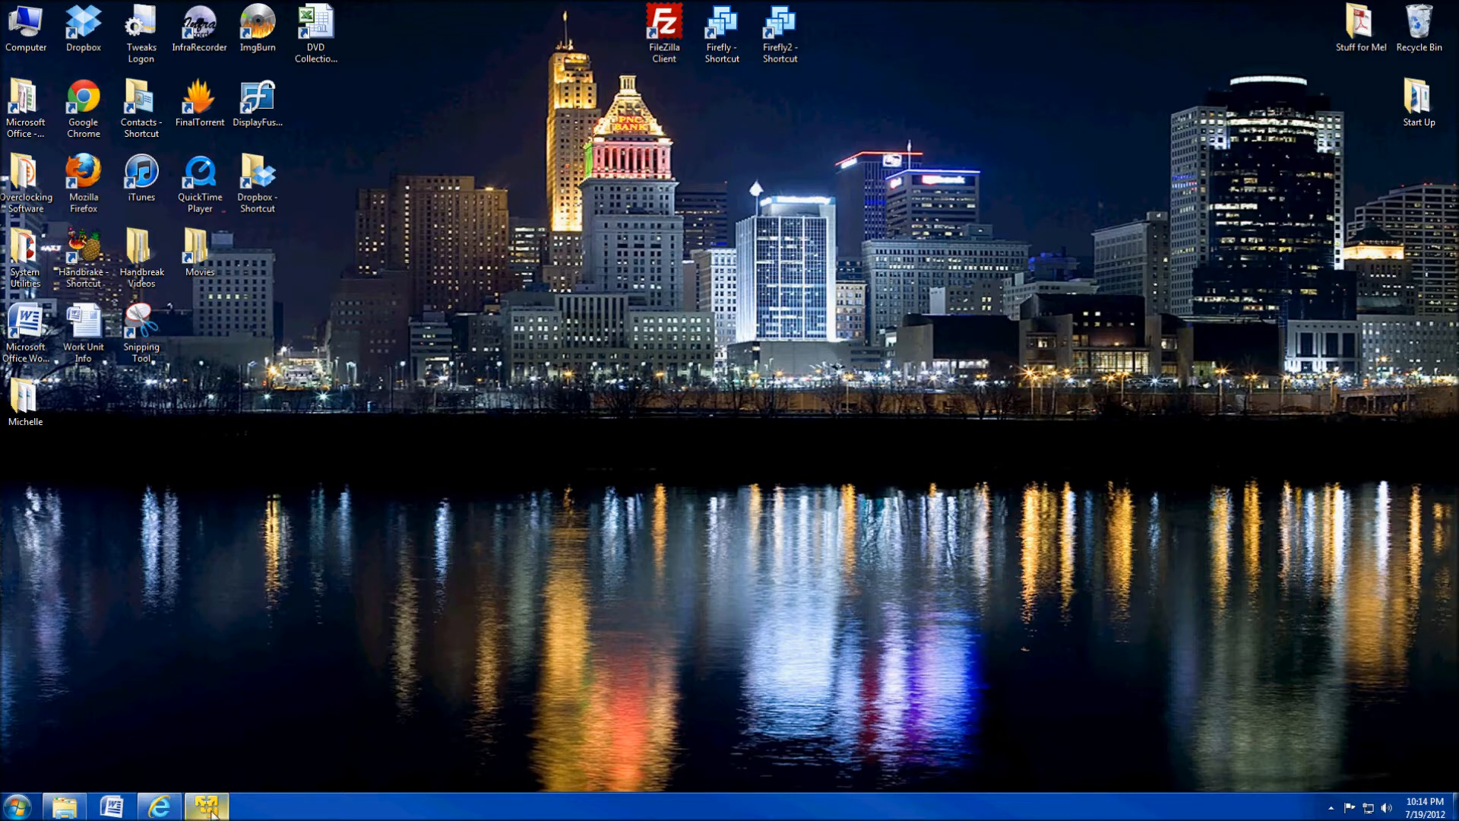
# Bring the running Folding1 virtual machine window to the front from the taskbar
pyautogui.click(206, 805)
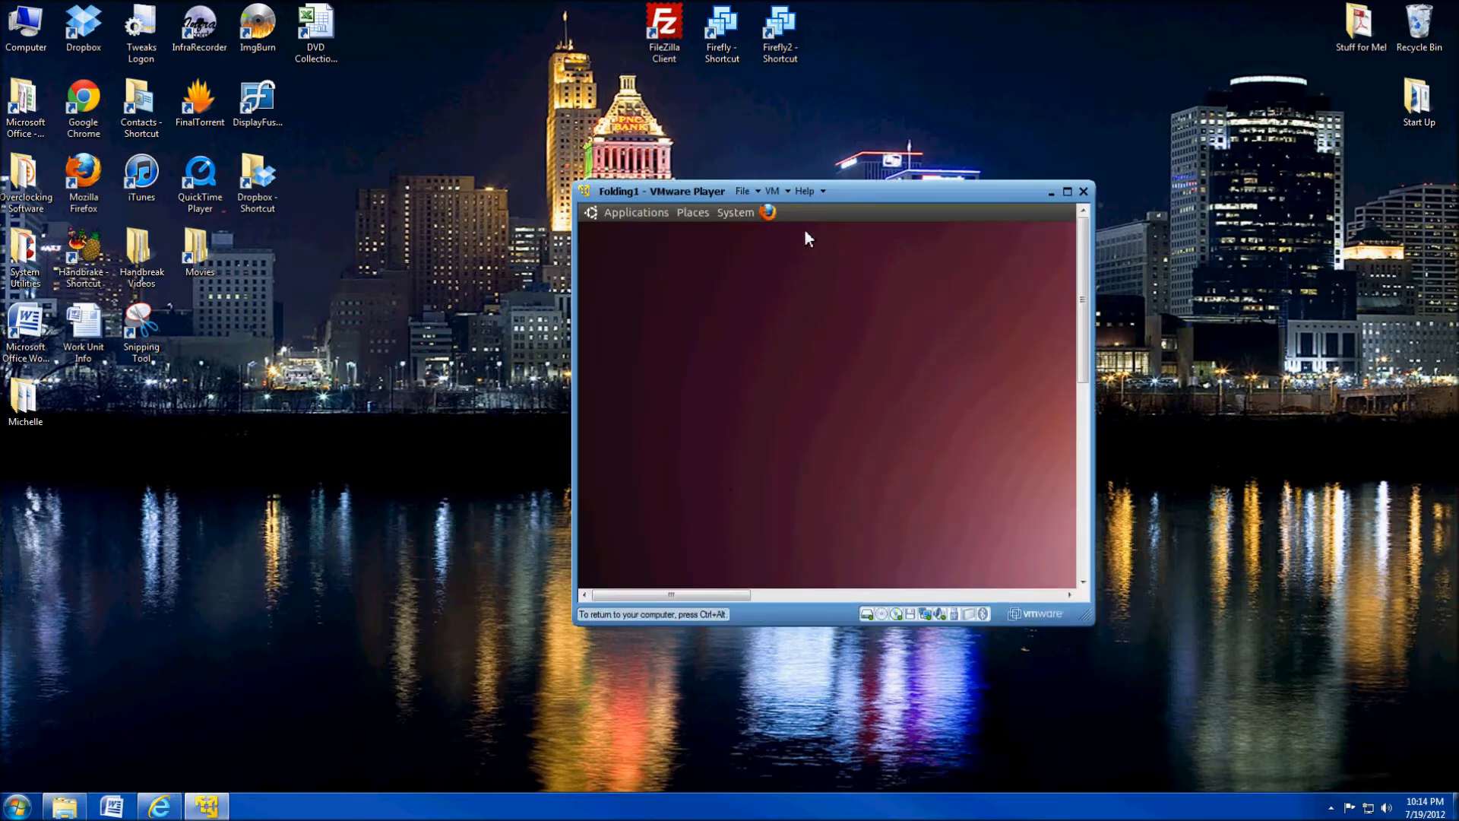
pyautogui.moveTo(922, 229)
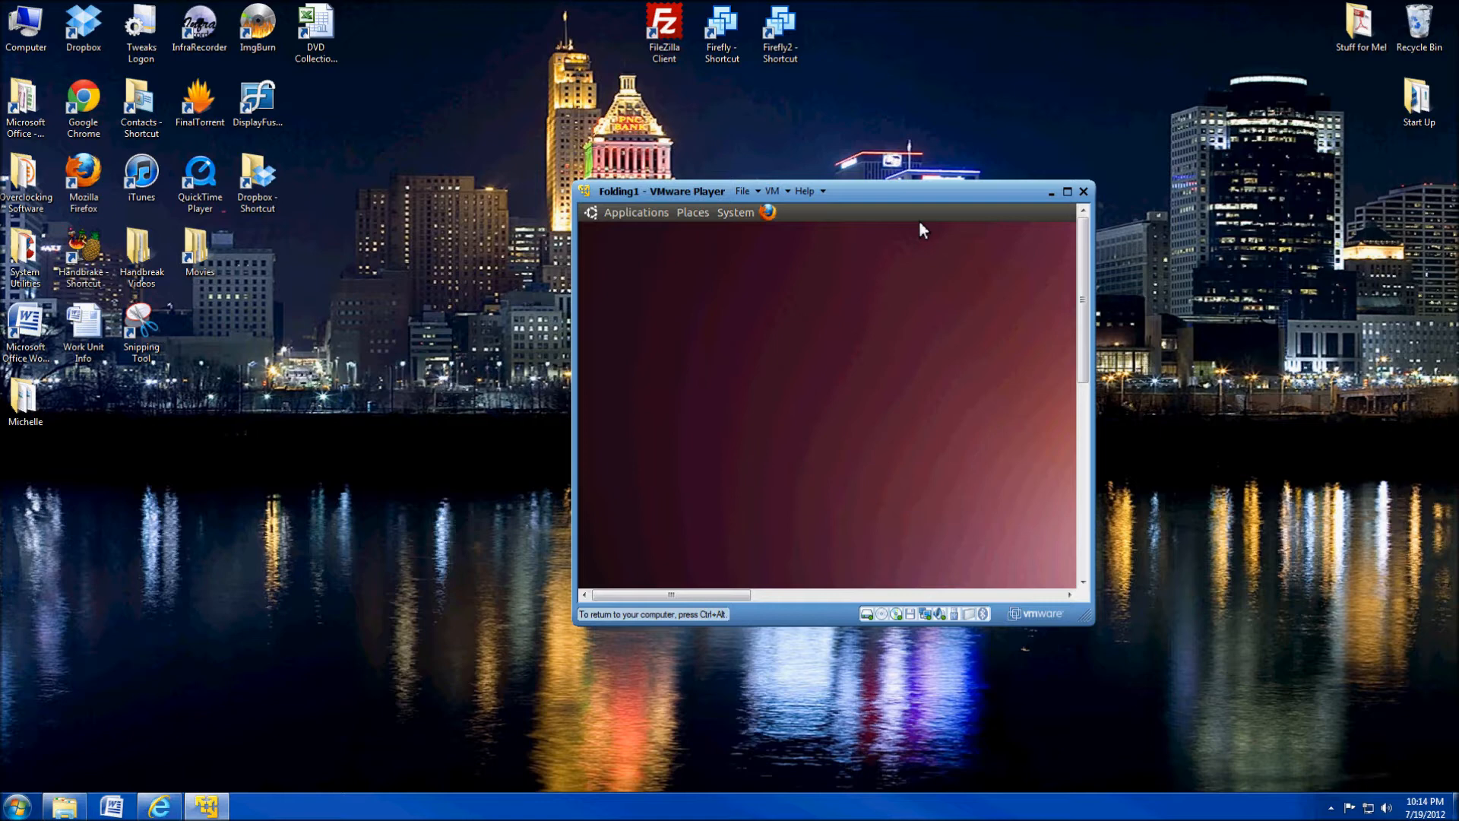
pyautogui.moveTo(973, 222)
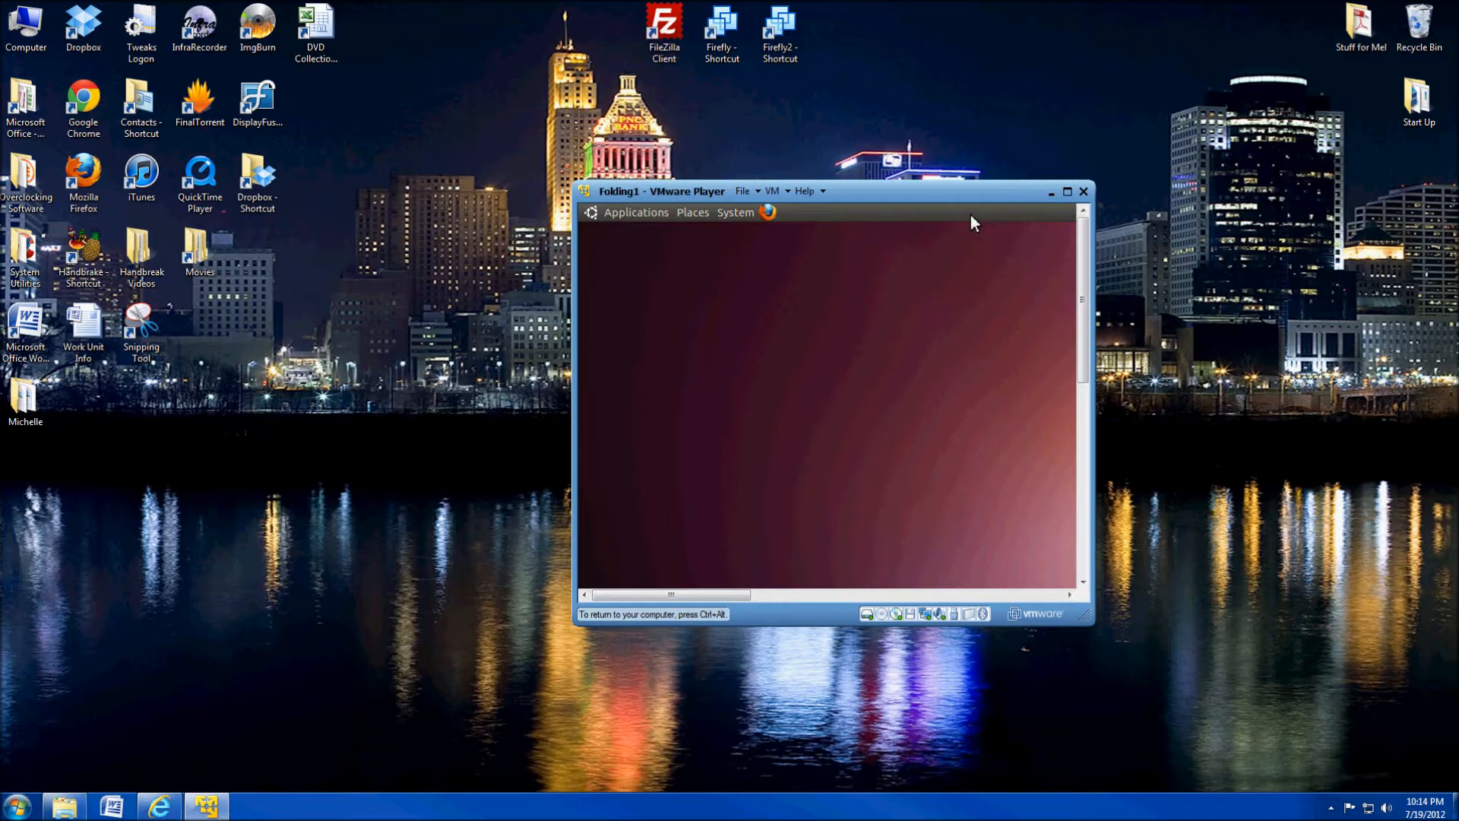
# Maximize the VM window and shut down the Ubuntu guest, confirming the Shut Down dialog
pyautogui.click(874, 6)
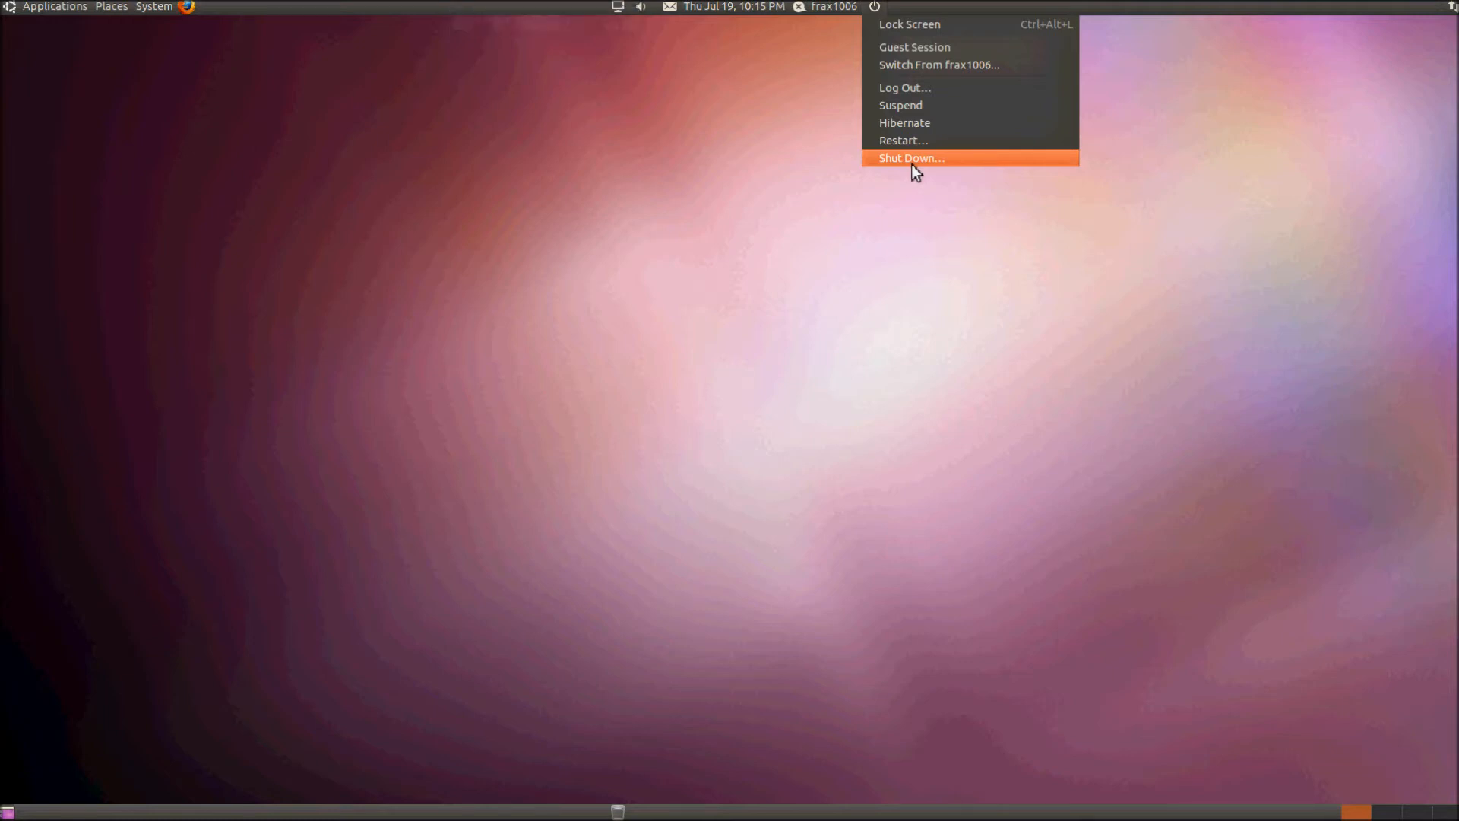
pyautogui.click(910, 158)
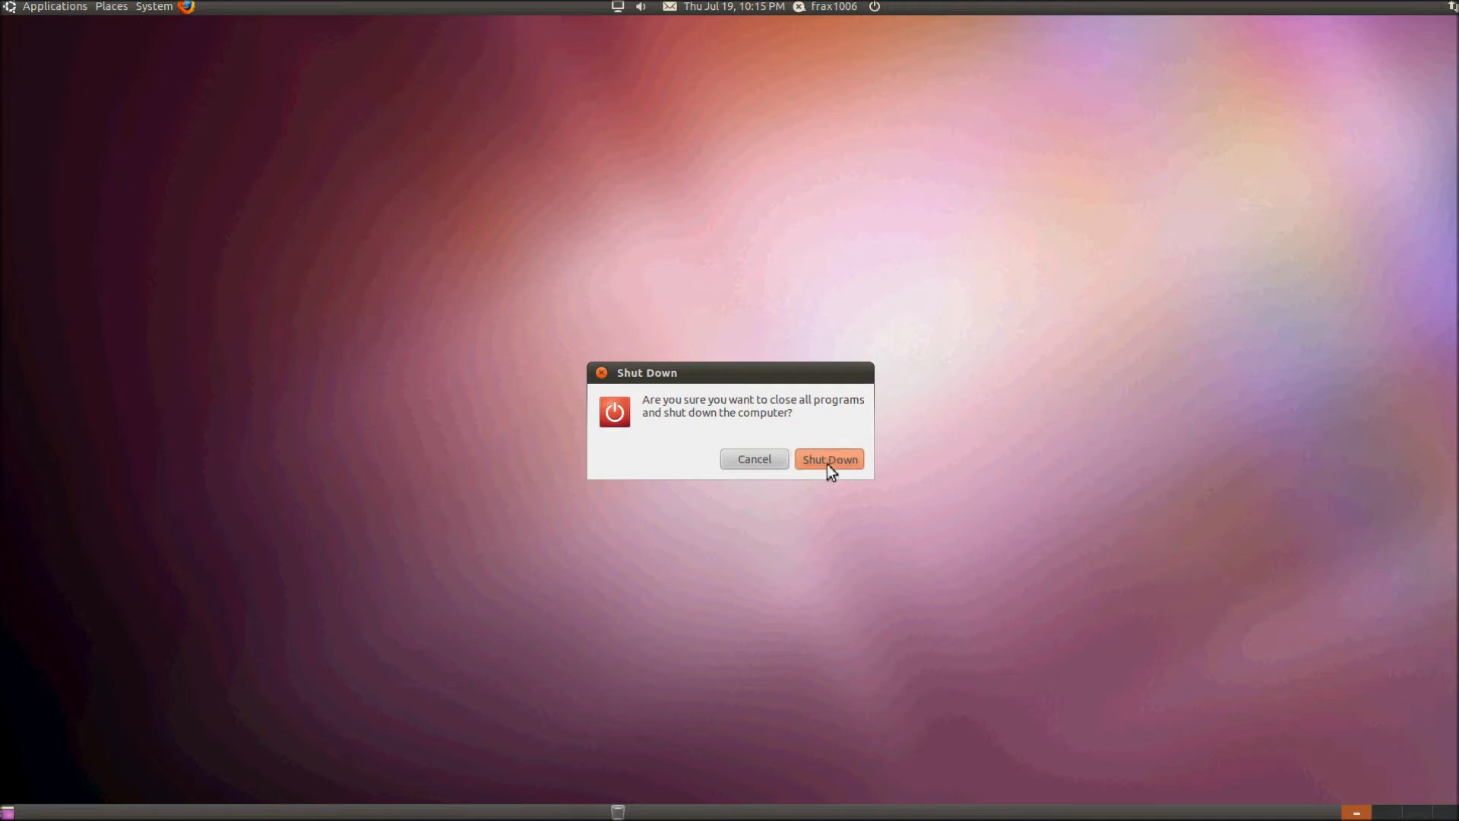
pyautogui.click(828, 460)
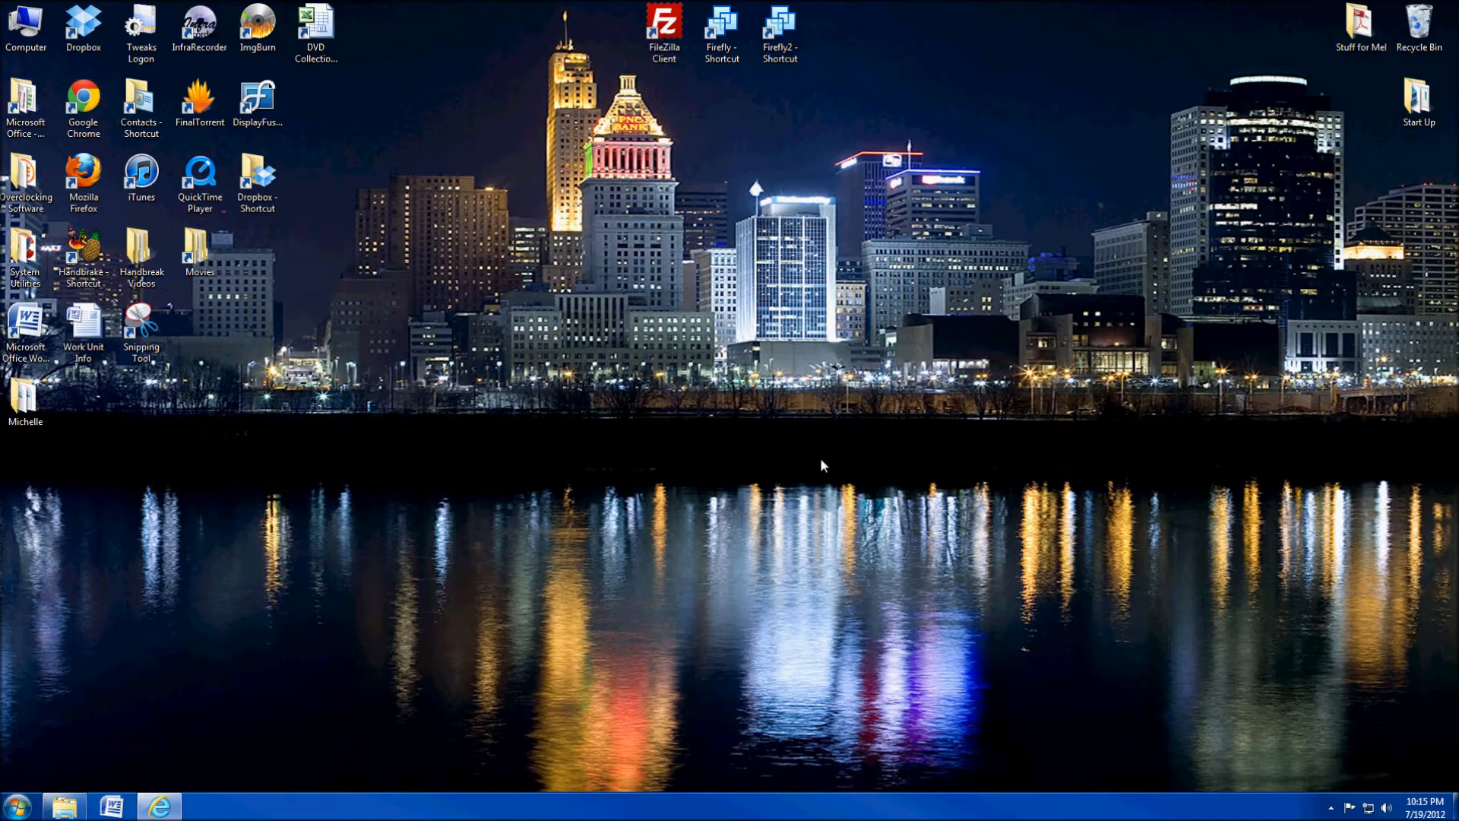
pyautogui.moveTo(713, 405)
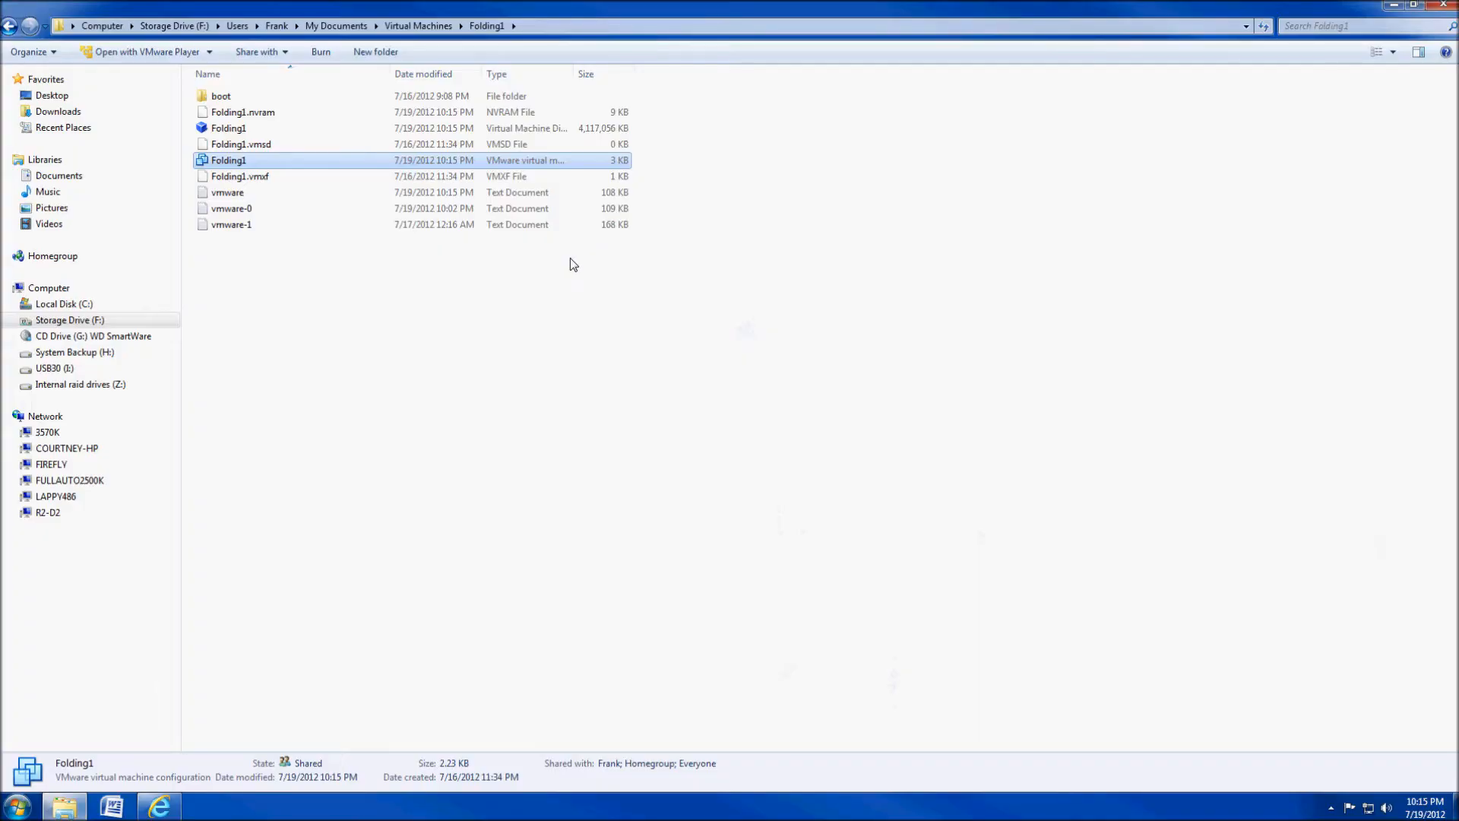
pyautogui.moveTo(372, 136)
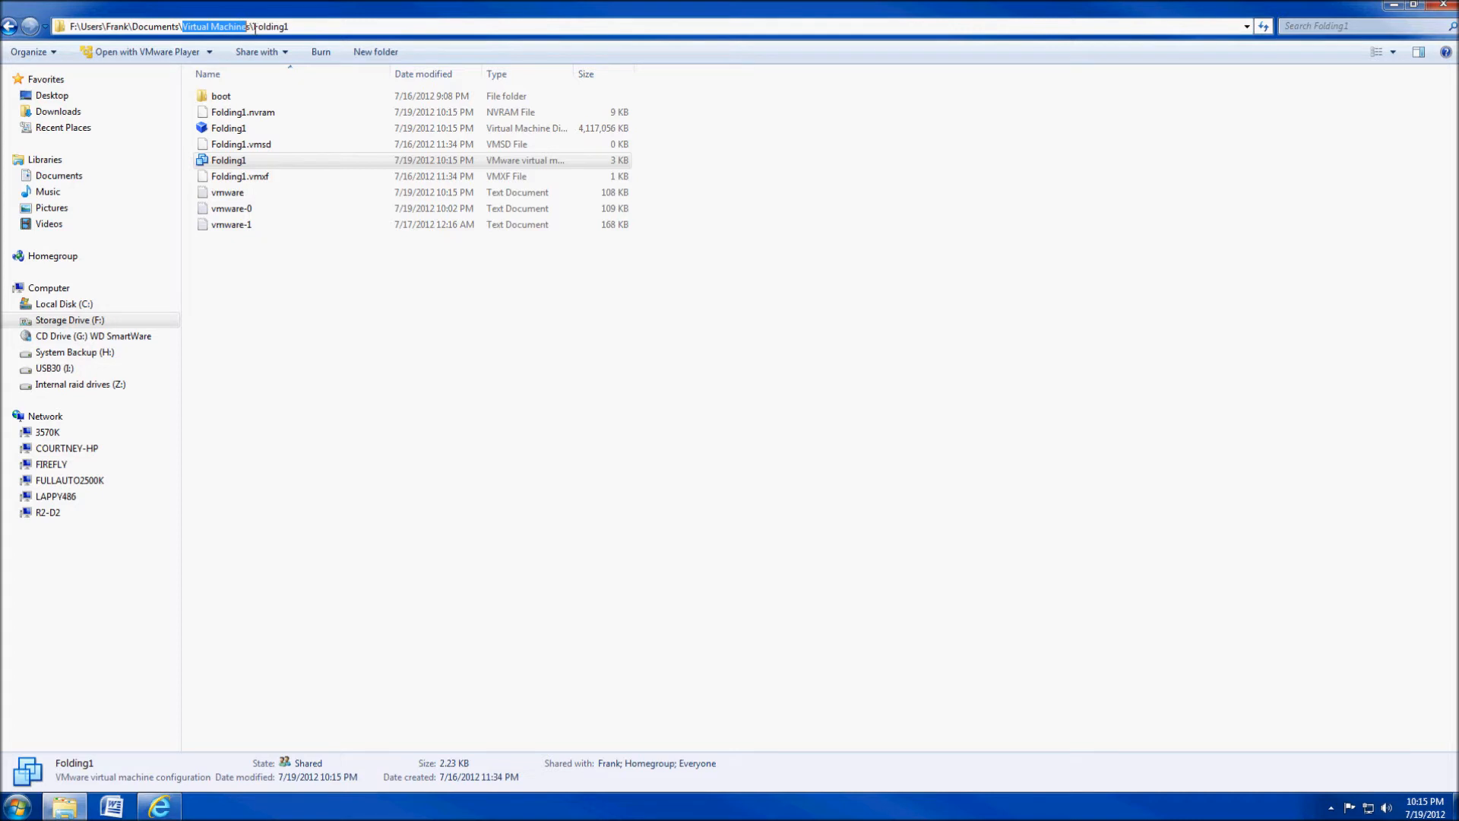
pyautogui.moveTo(139, 26)
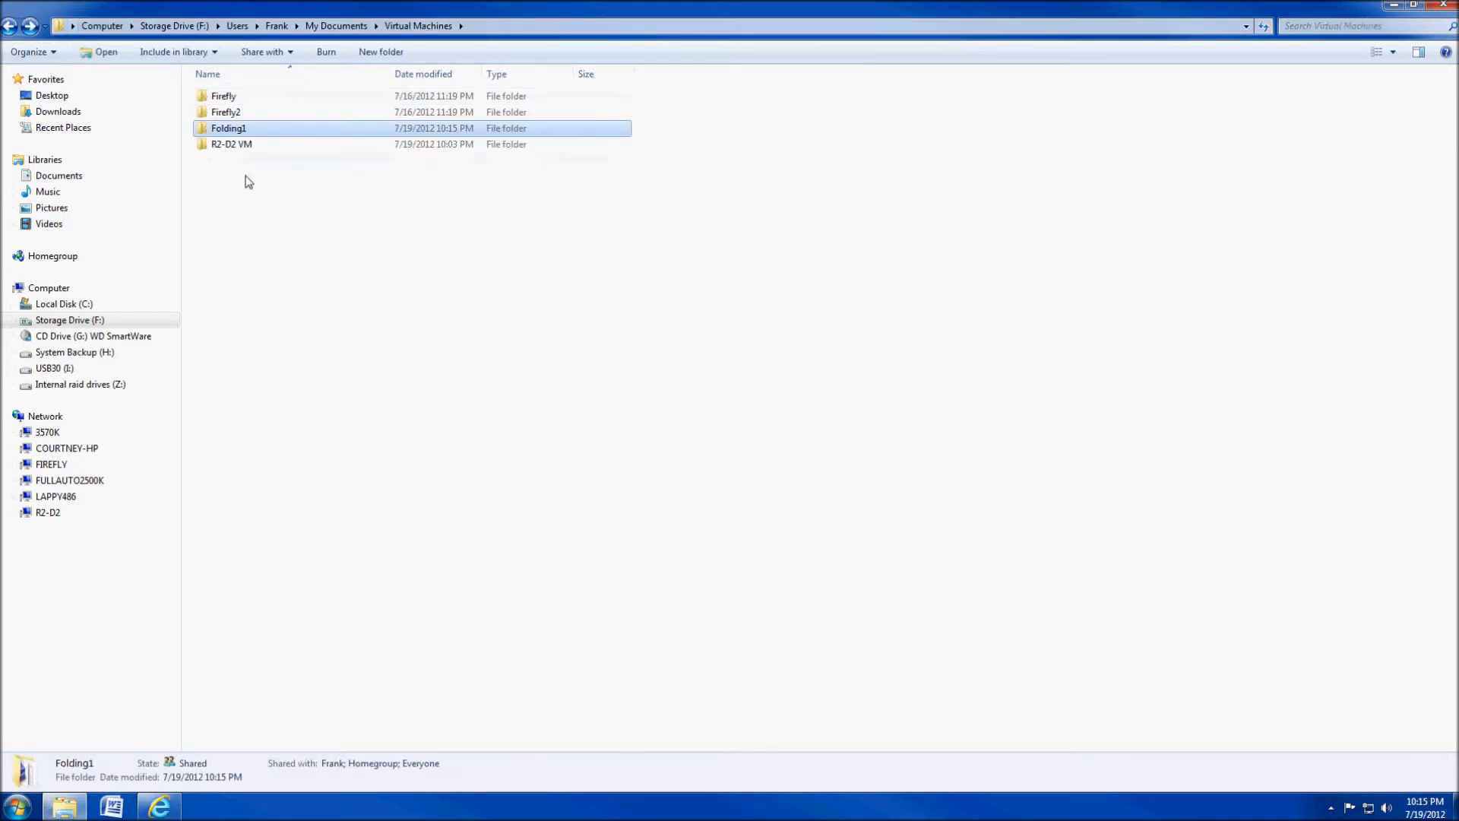
pyautogui.moveTo(235, 141)
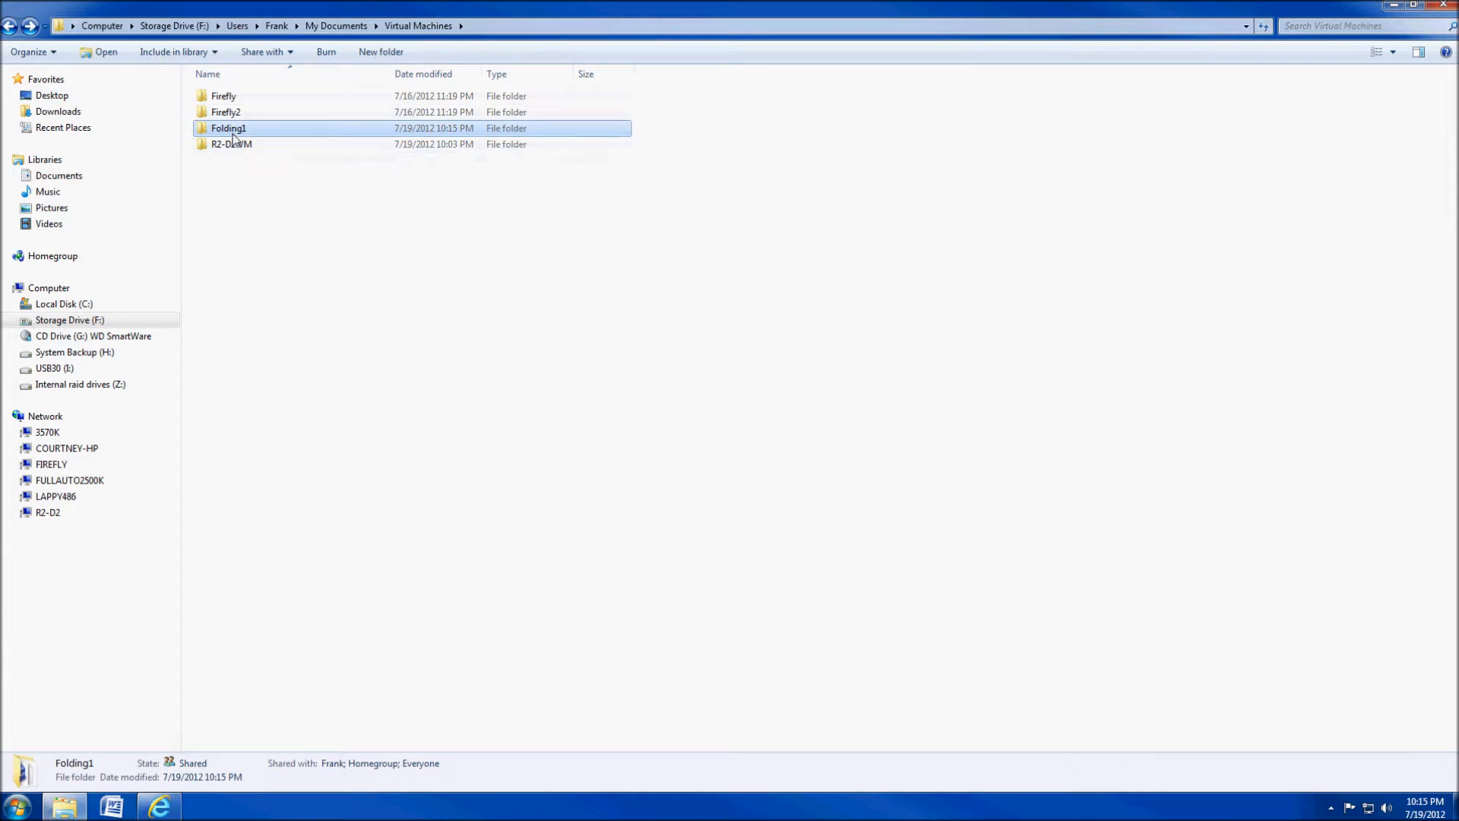
# Open the Folding1 folder and widen the Type column to show full file types
pyautogui.doubleClick(228, 128)
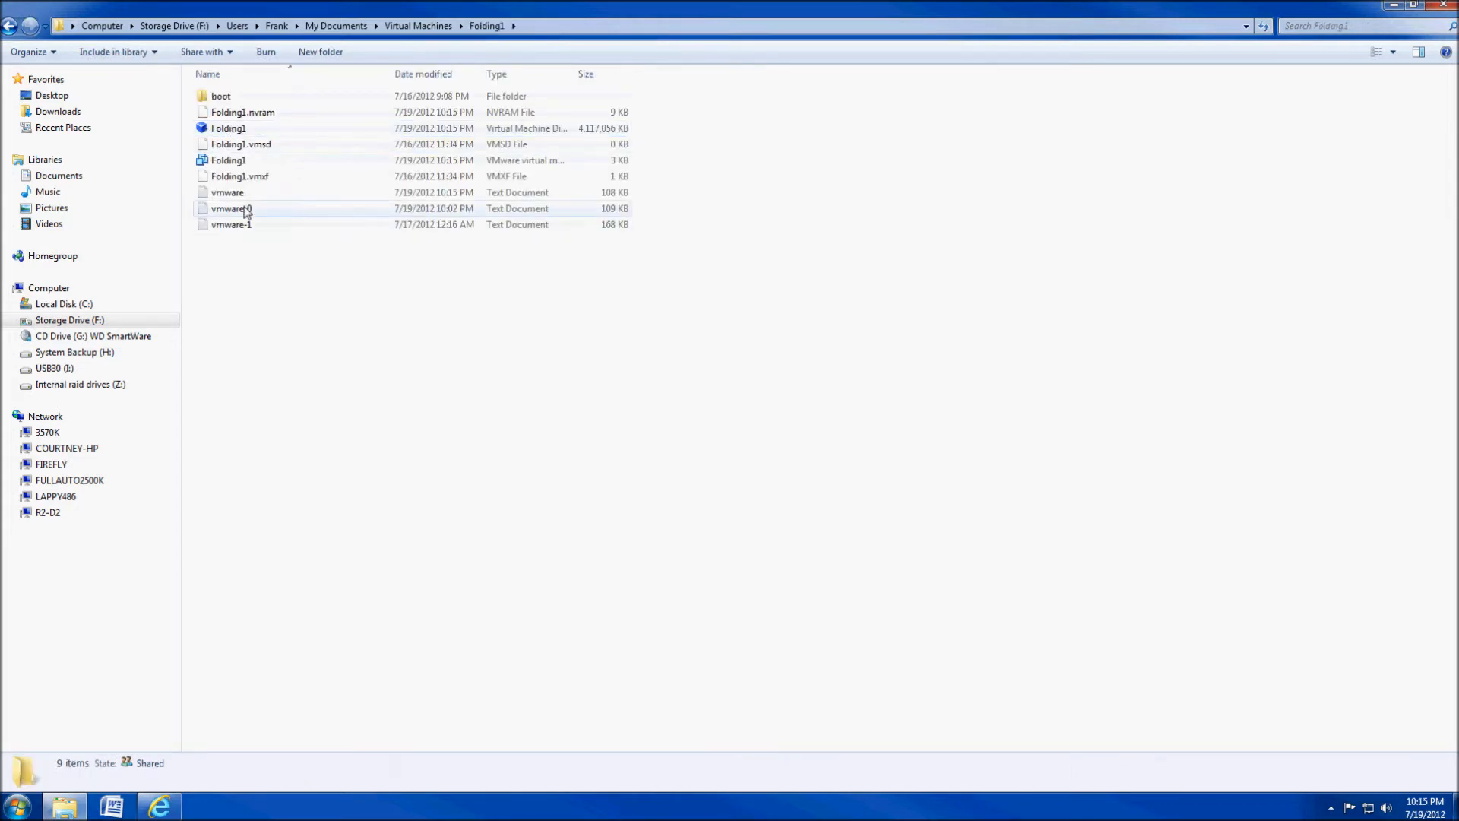
pyautogui.moveTo(231, 208)
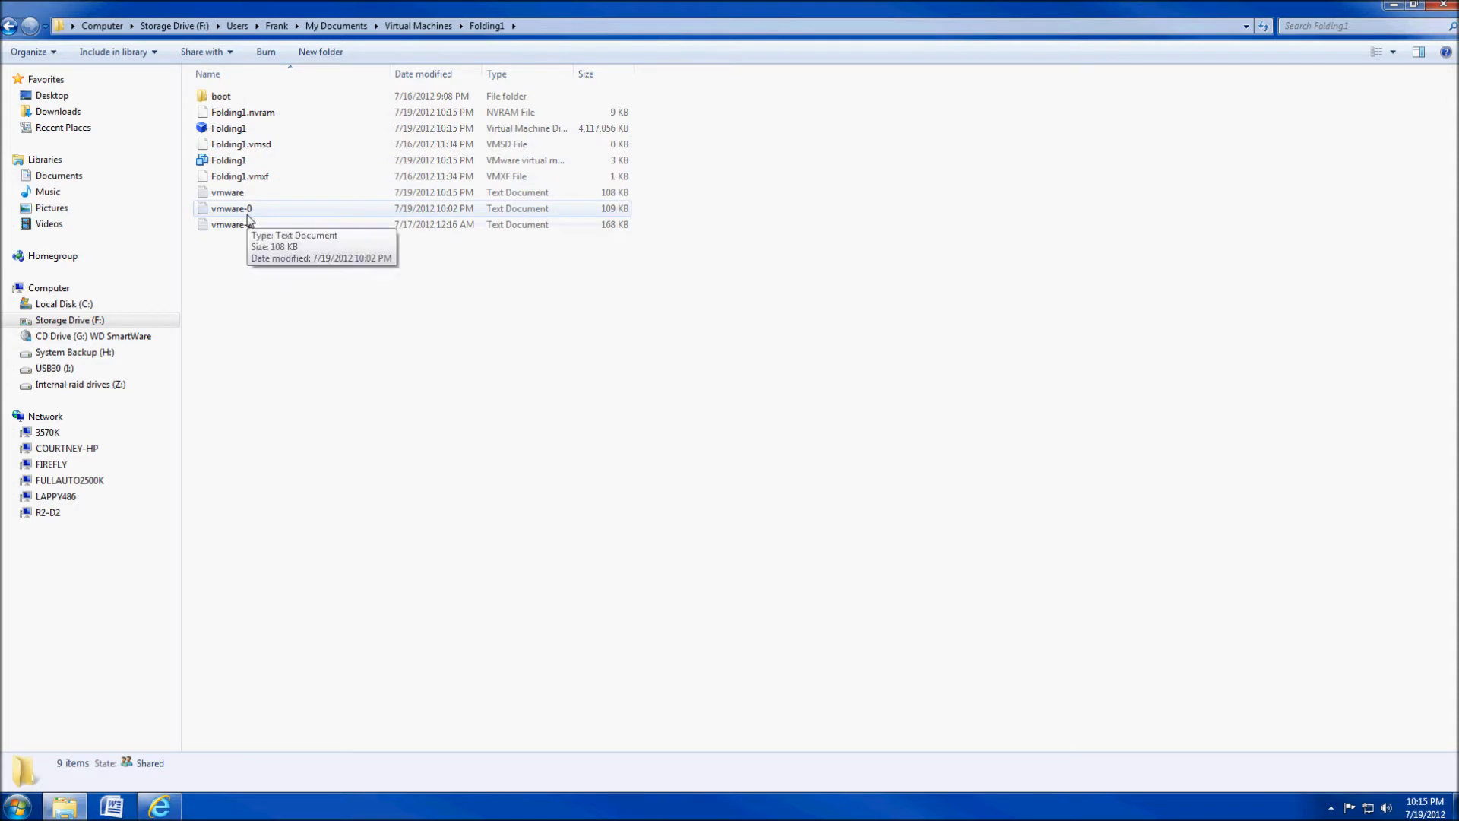
pyautogui.moveTo(562, 90)
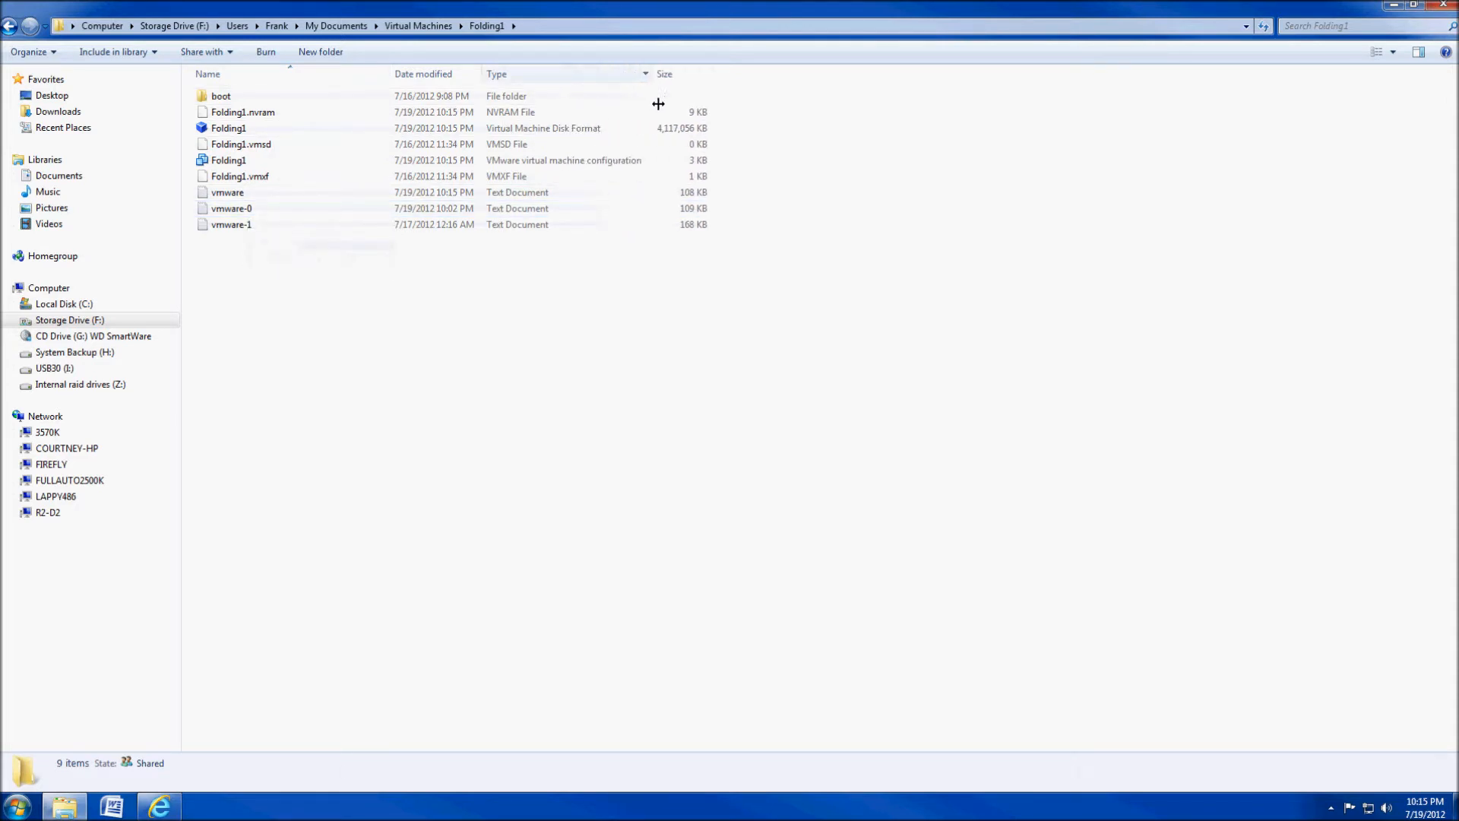
pyautogui.click(228, 160)
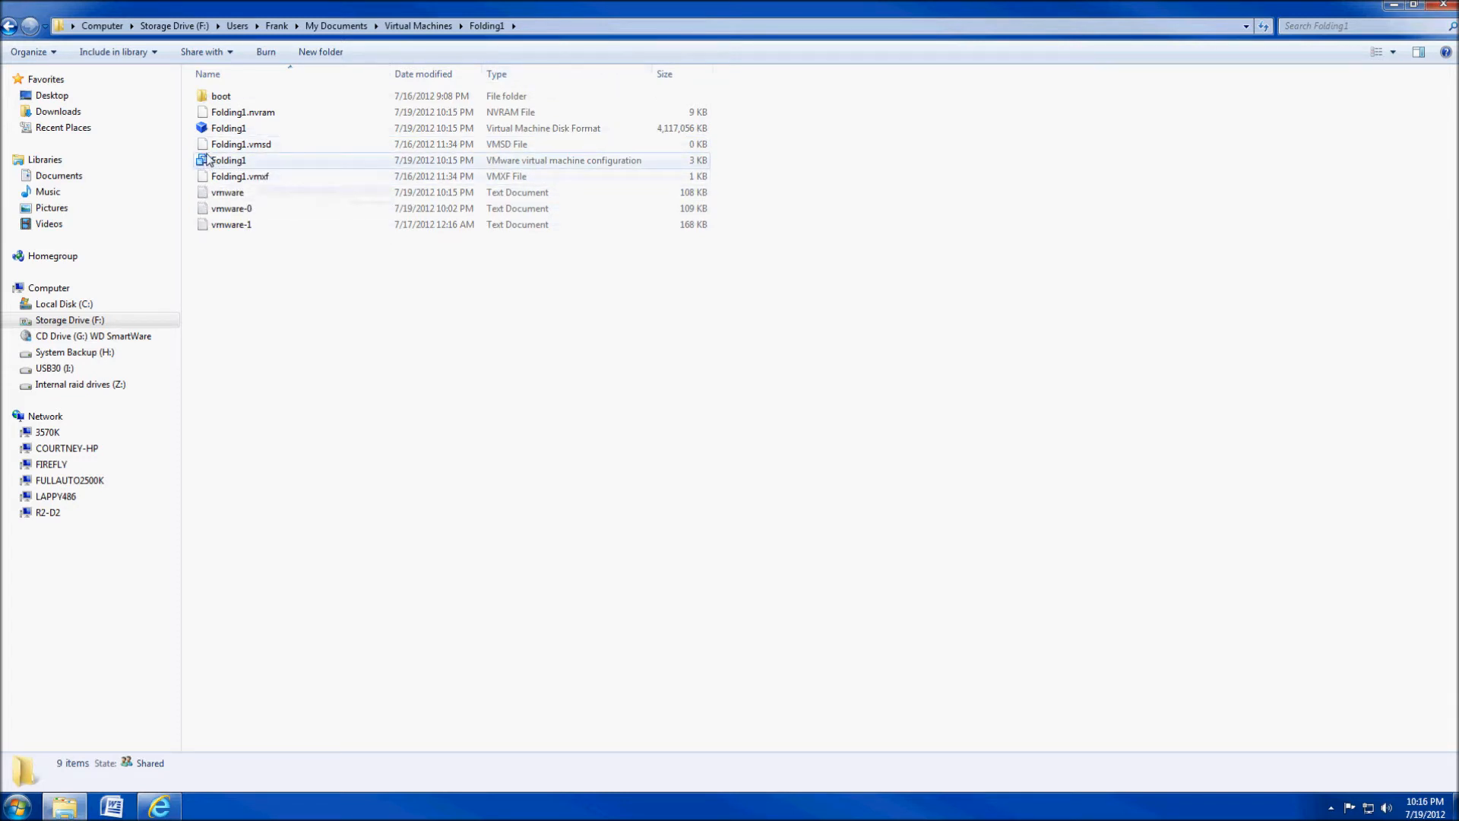
# Check and close the Folding1.vmx properties, then bring up its right-click menu
pyautogui.click(228, 160)
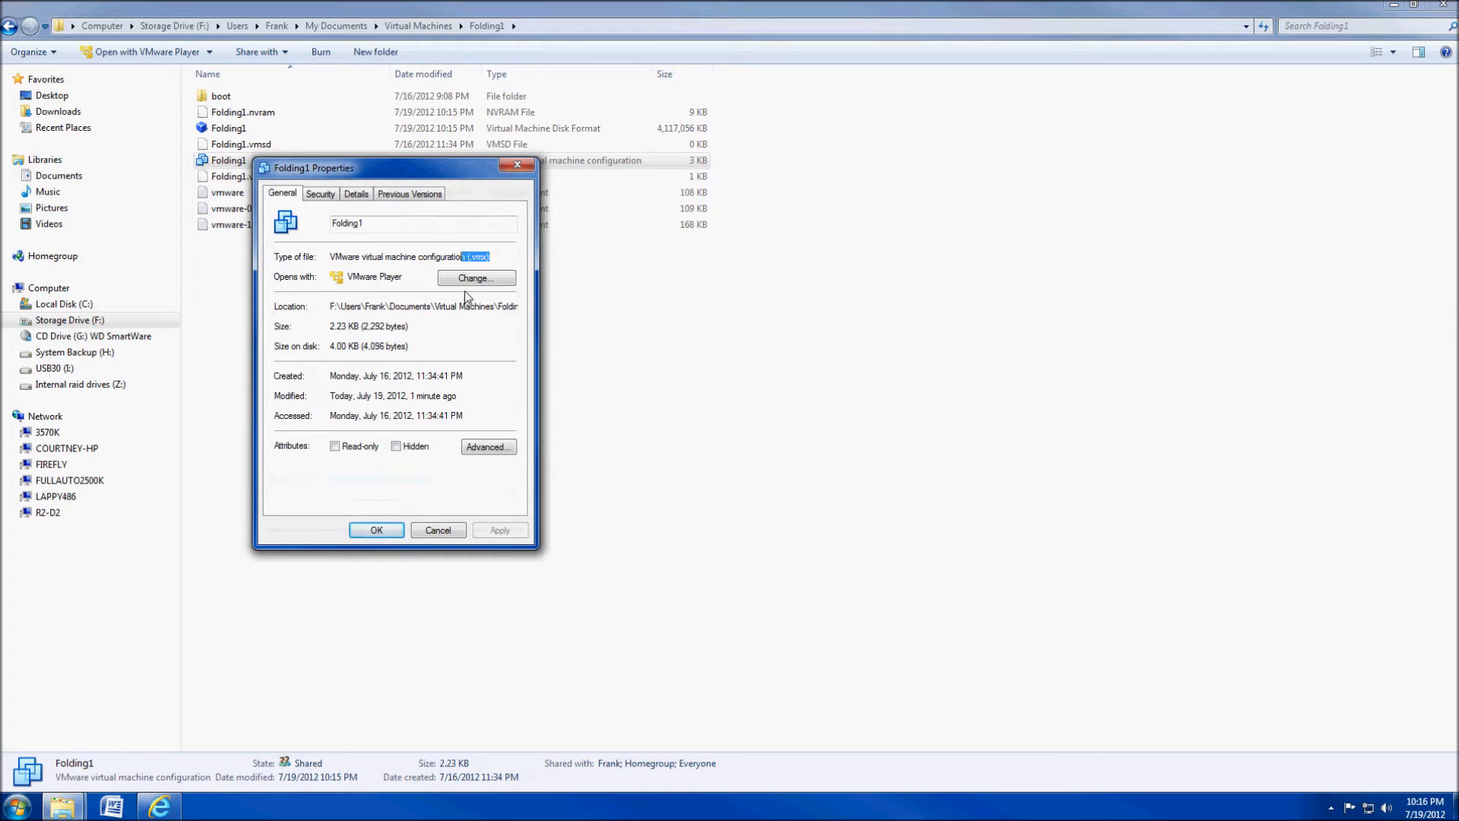
pyautogui.moveTo(434, 540)
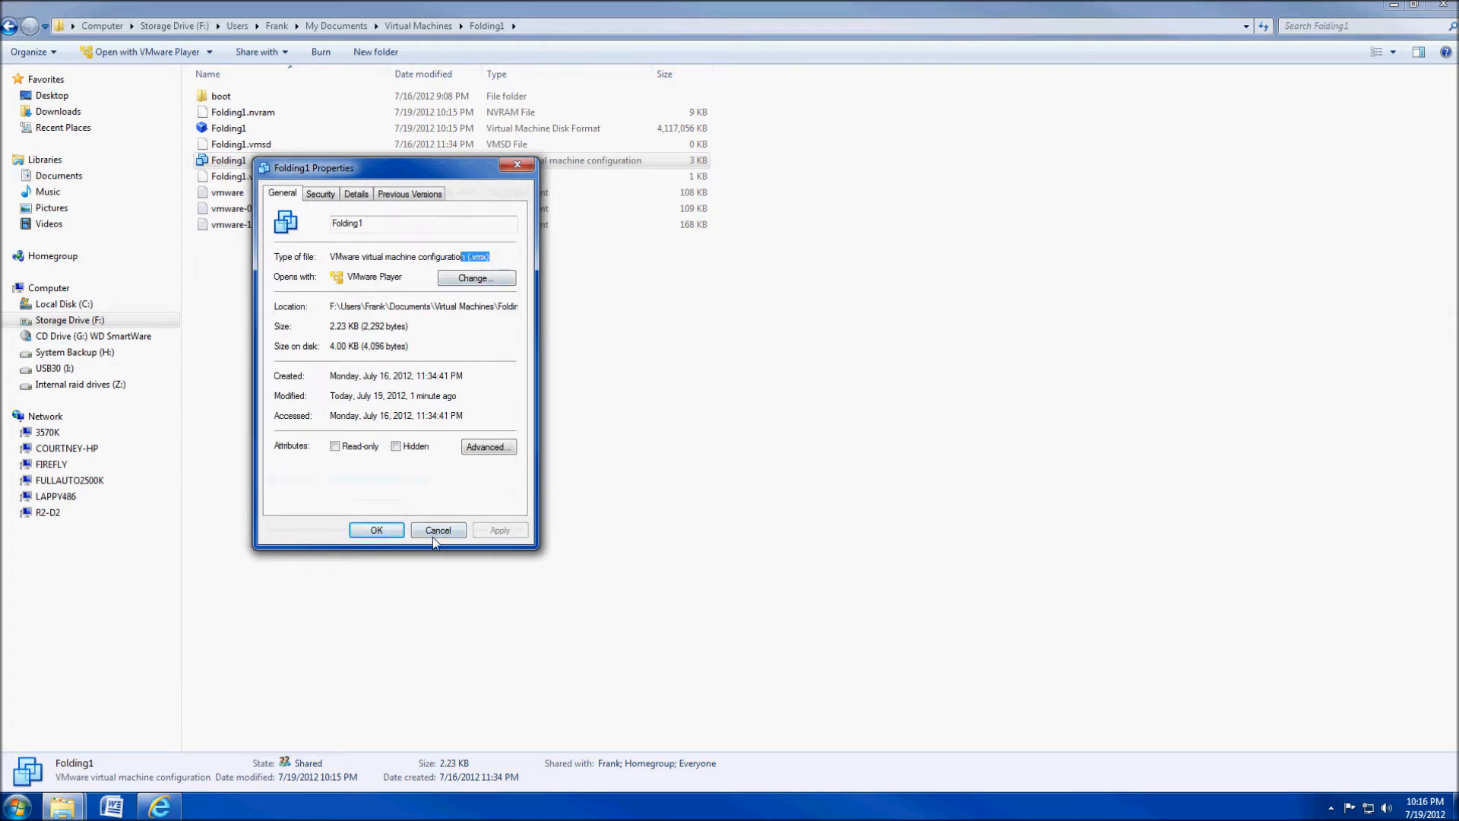
pyautogui.click(438, 529)
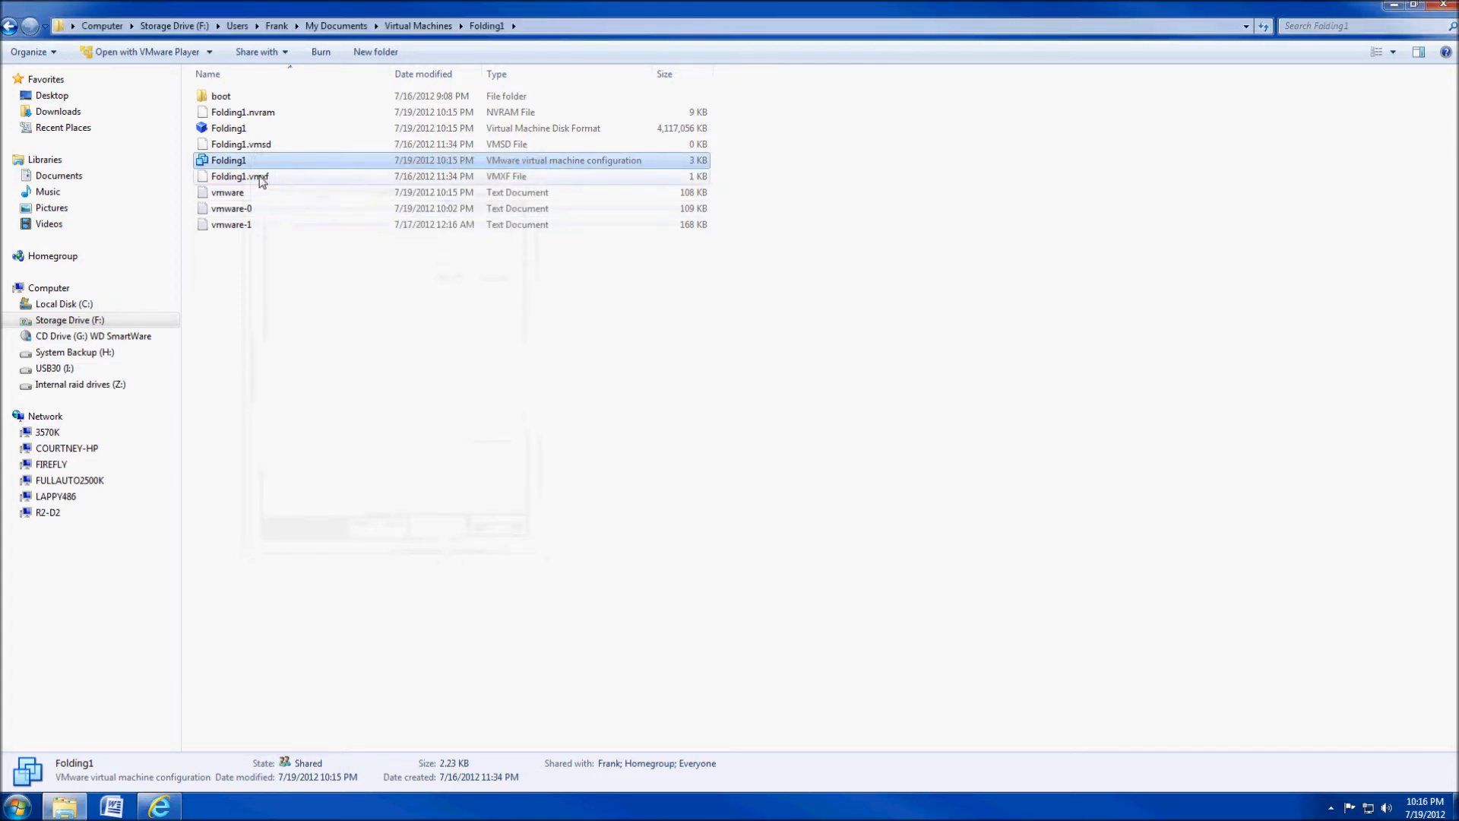
pyautogui.rightClick(229, 160)
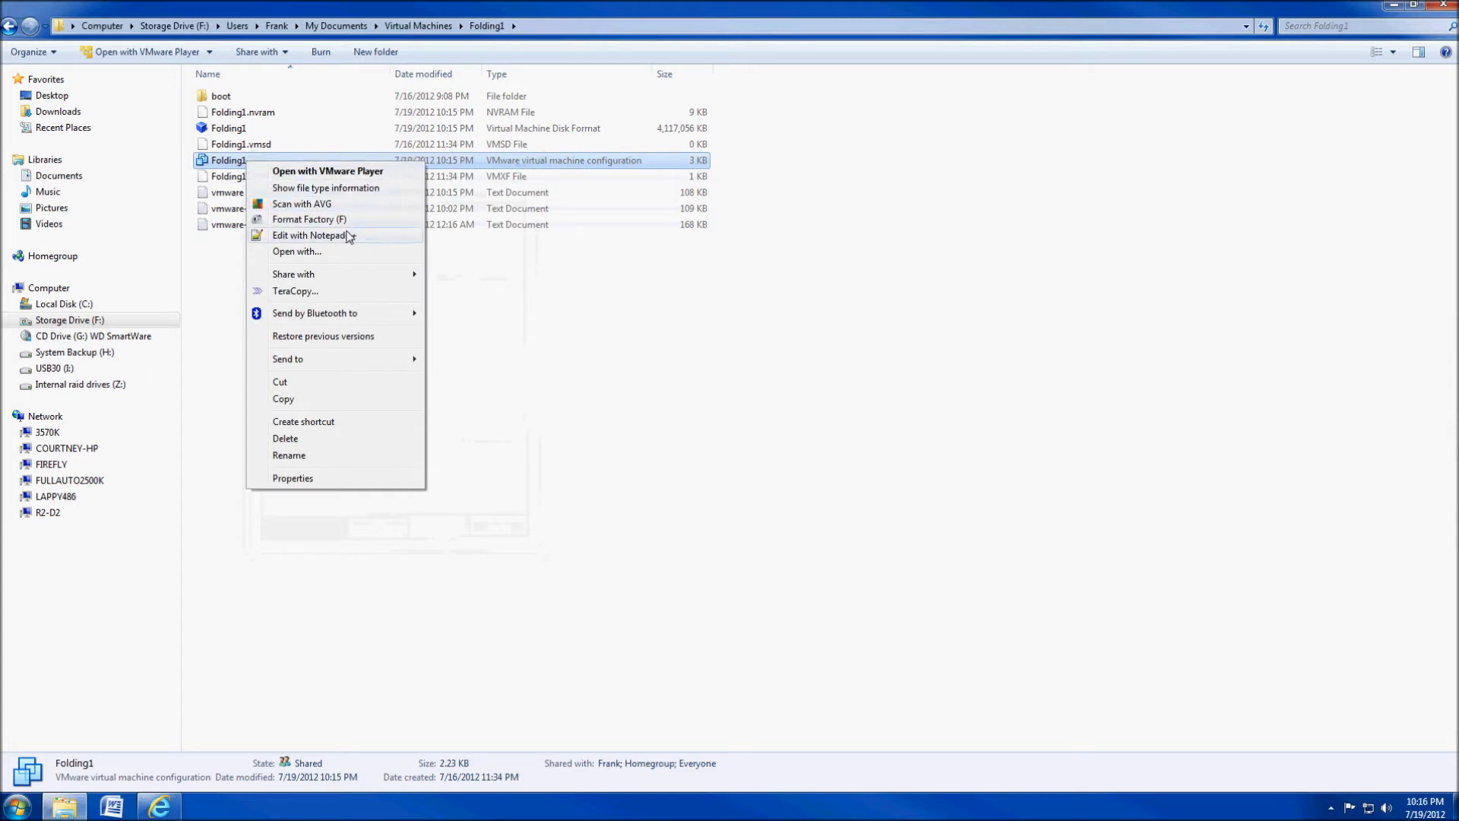
pyautogui.moveTo(332, 248)
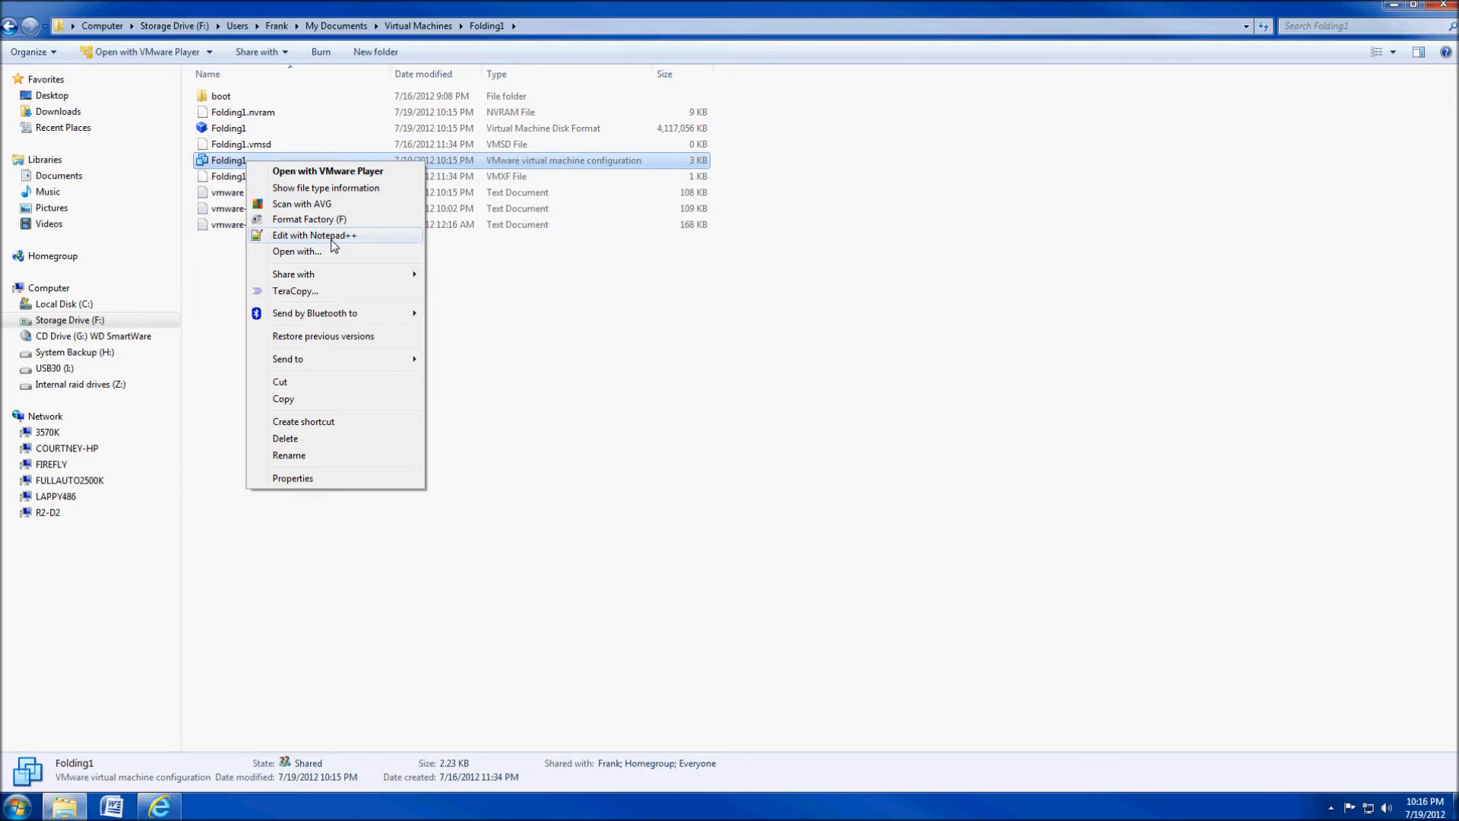
pyautogui.moveTo(340, 244)
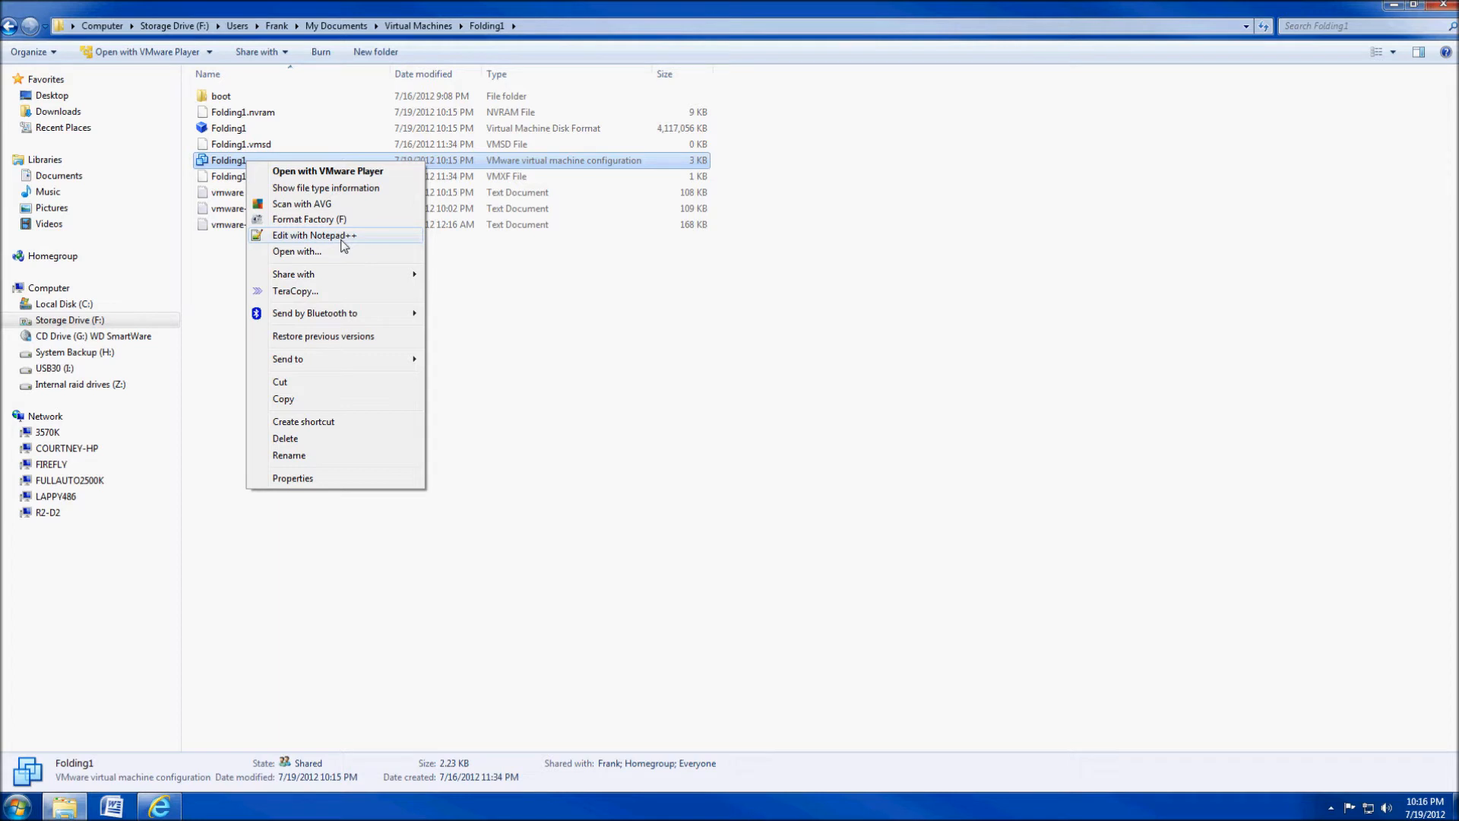
pyautogui.moveTo(332, 235)
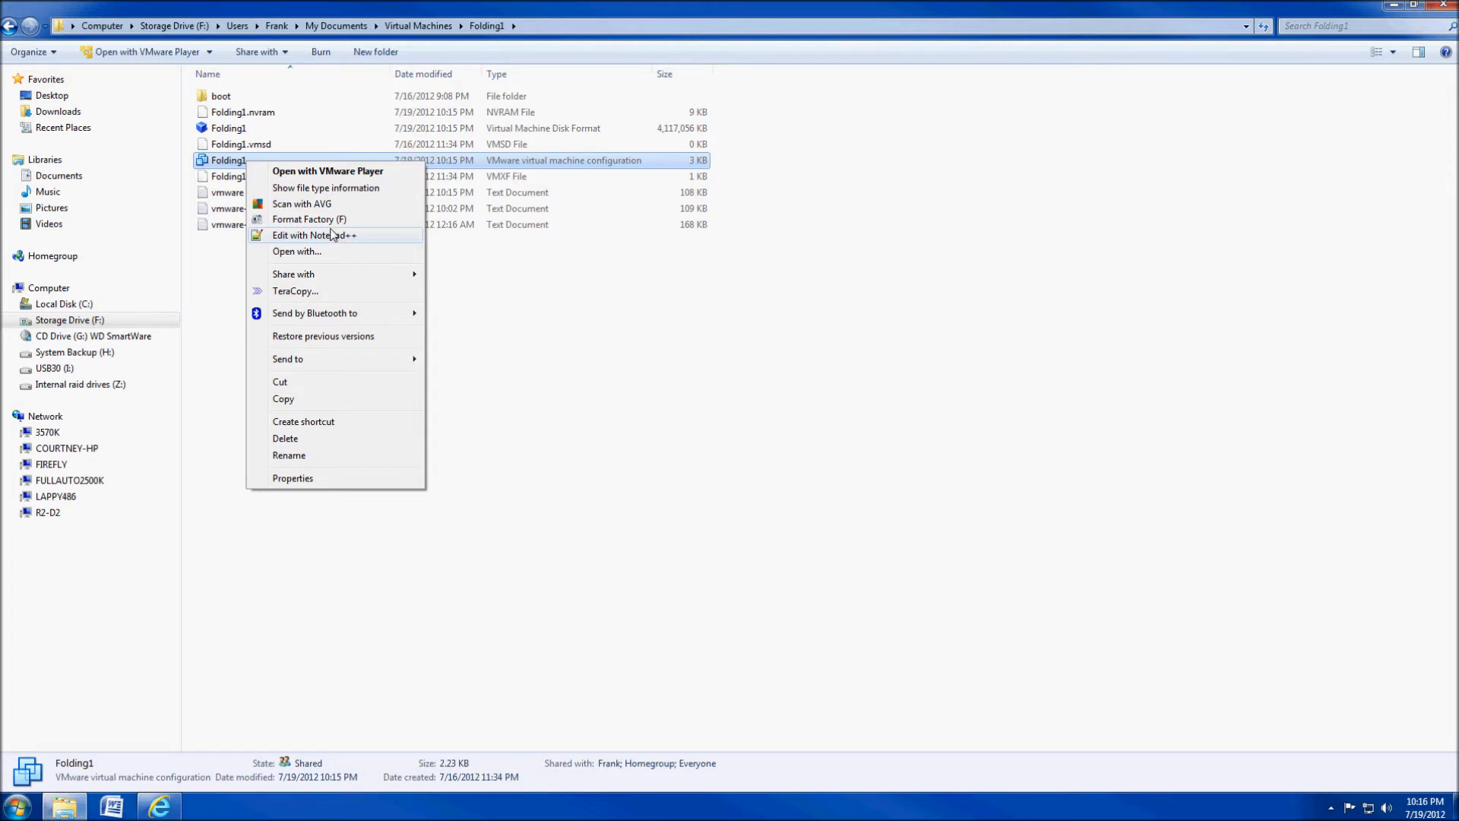
pyautogui.moveTo(321, 236)
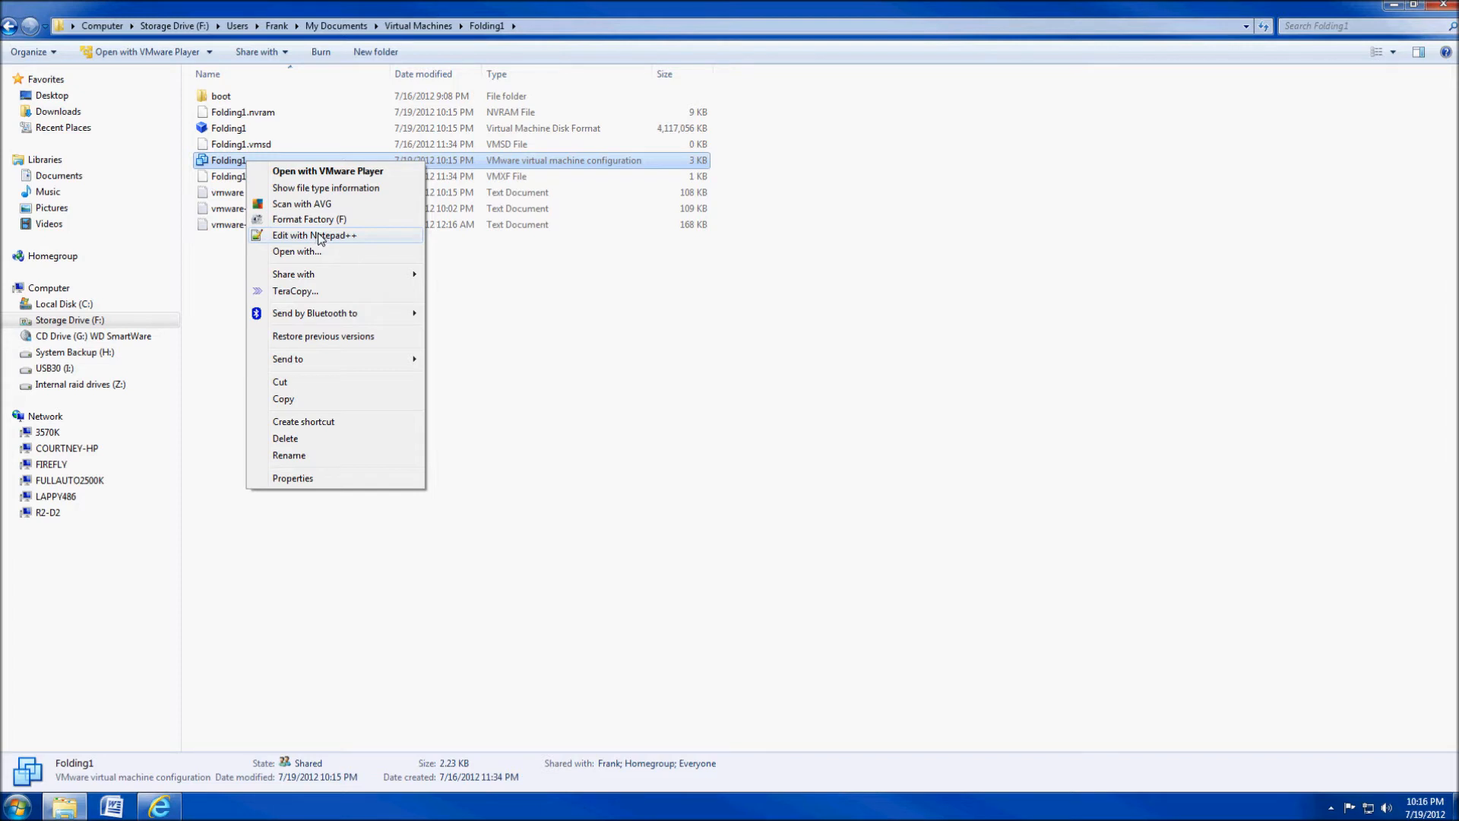
# Open Folding1.vmx in Notepad++ and set numvcpus and maxvcpus to 8, memsize to 4000
pyautogui.click(314, 235)
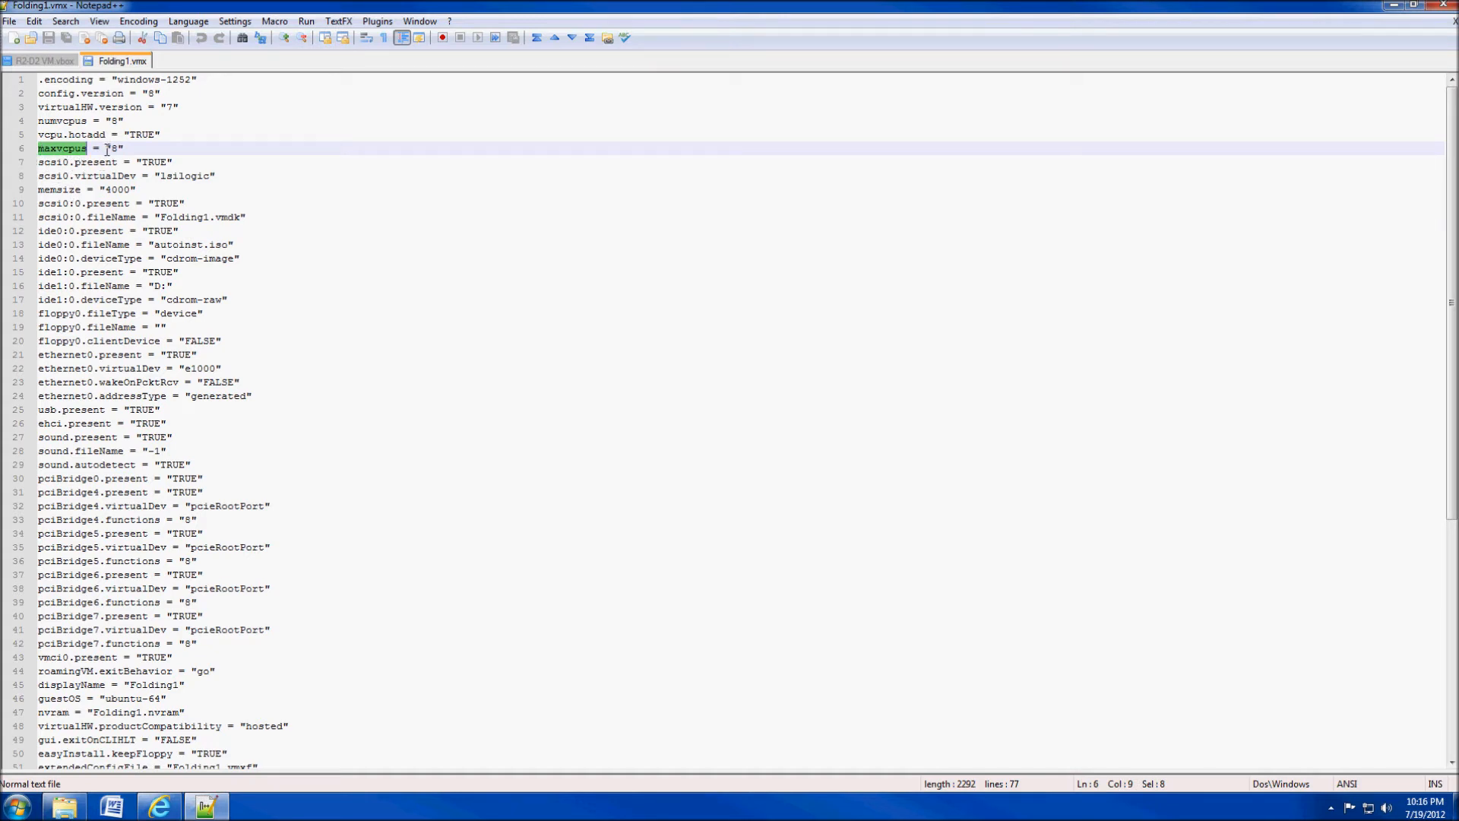
pyautogui.click(113, 148)
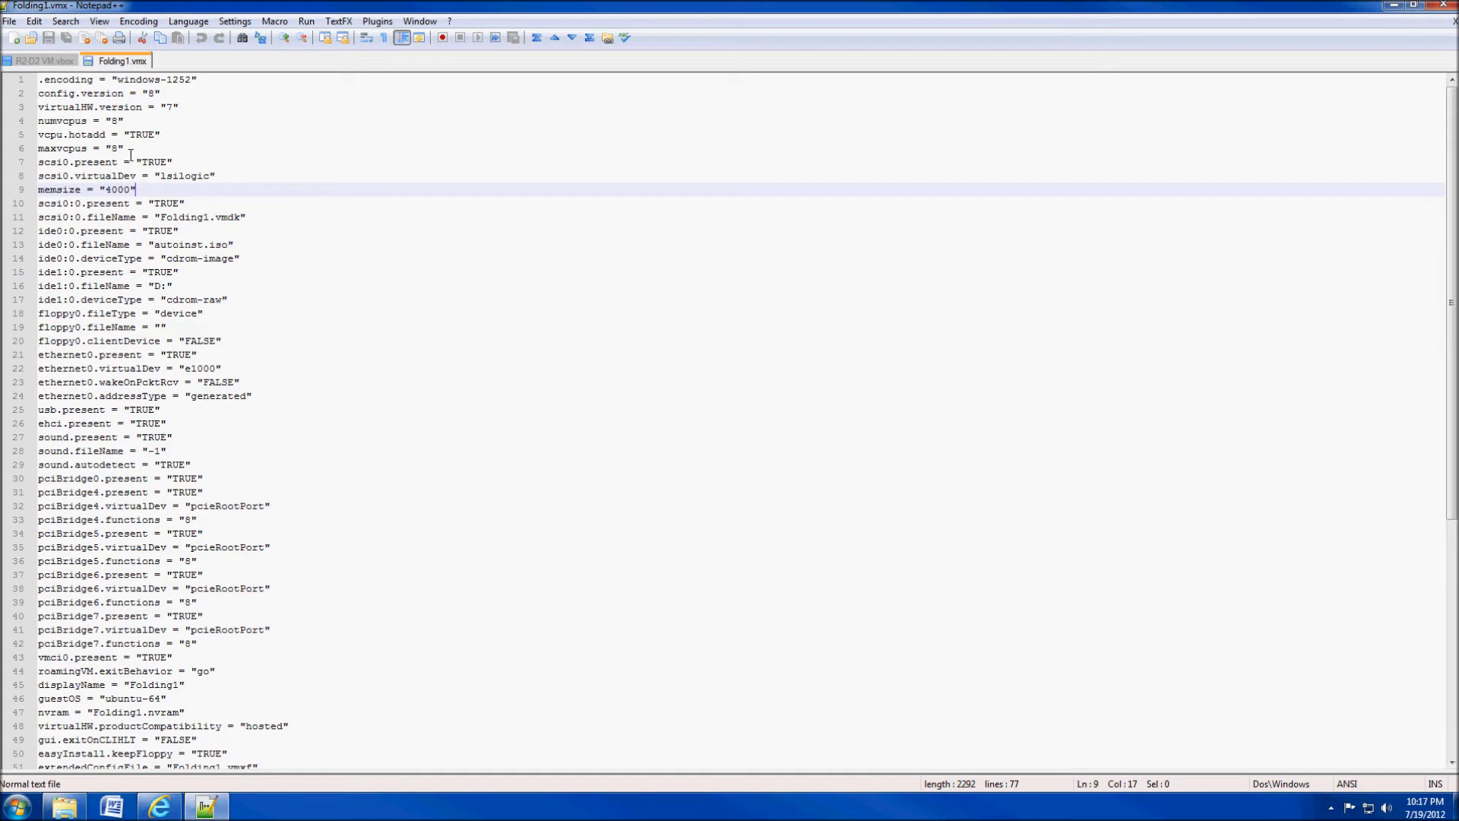
pyautogui.click(119, 148)
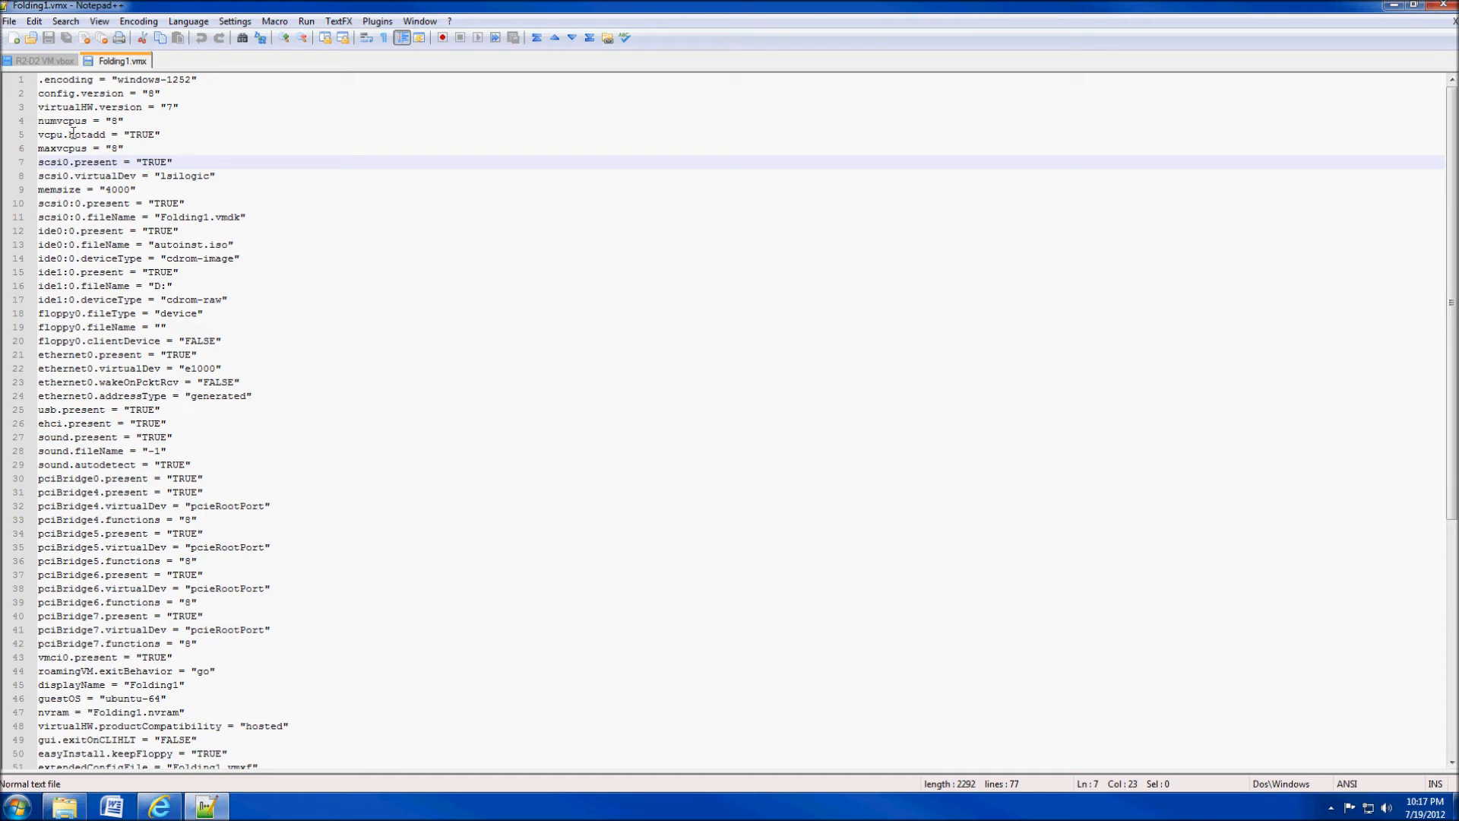
# Save the edited Folding1.vmx and close Notepad++
pyautogui.doubleClick(62, 121)
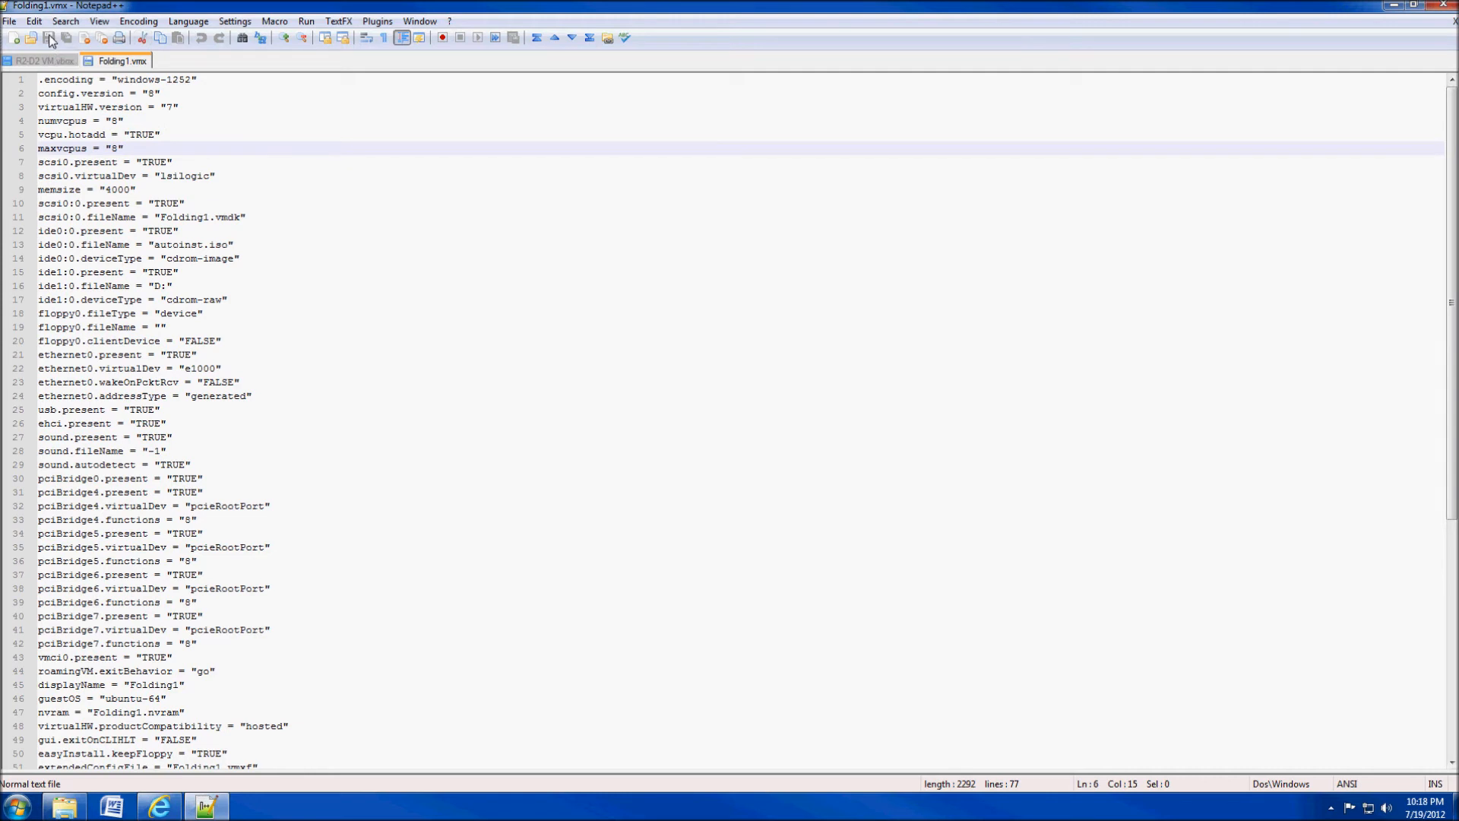
pyautogui.moveTo(182, 185)
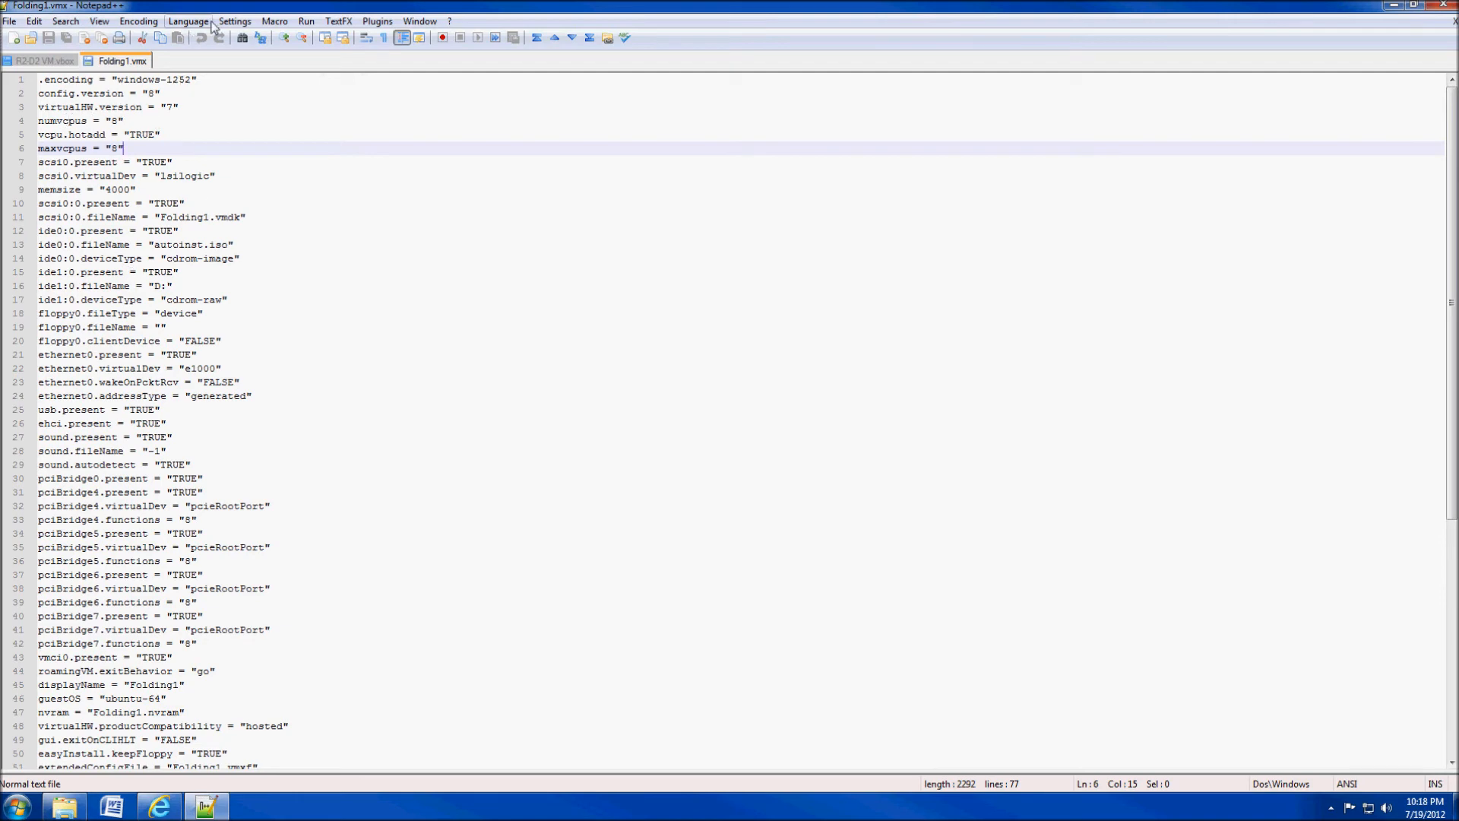
pyautogui.moveTo(1442, 9)
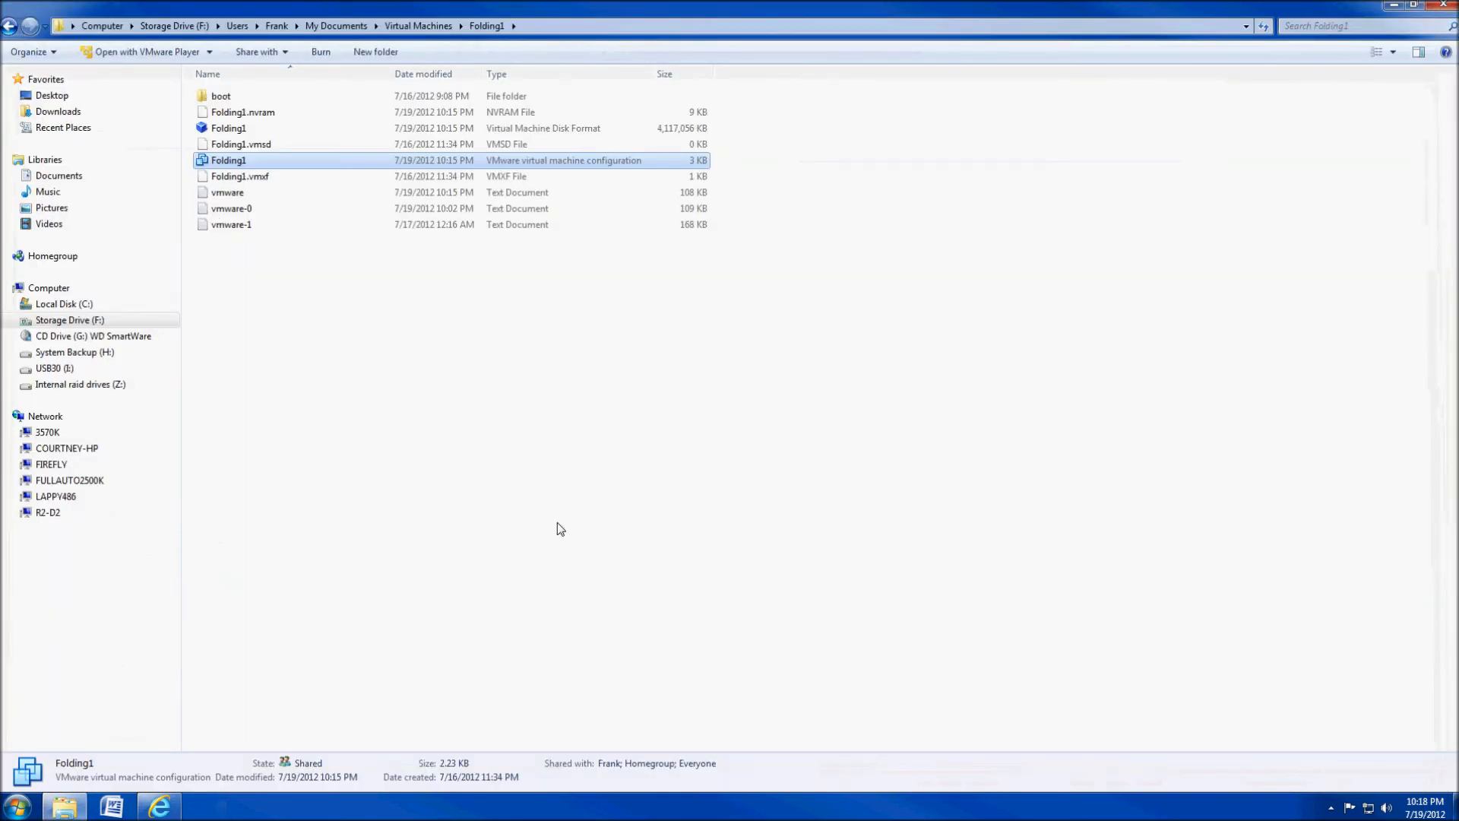
pyautogui.moveTo(289, 166)
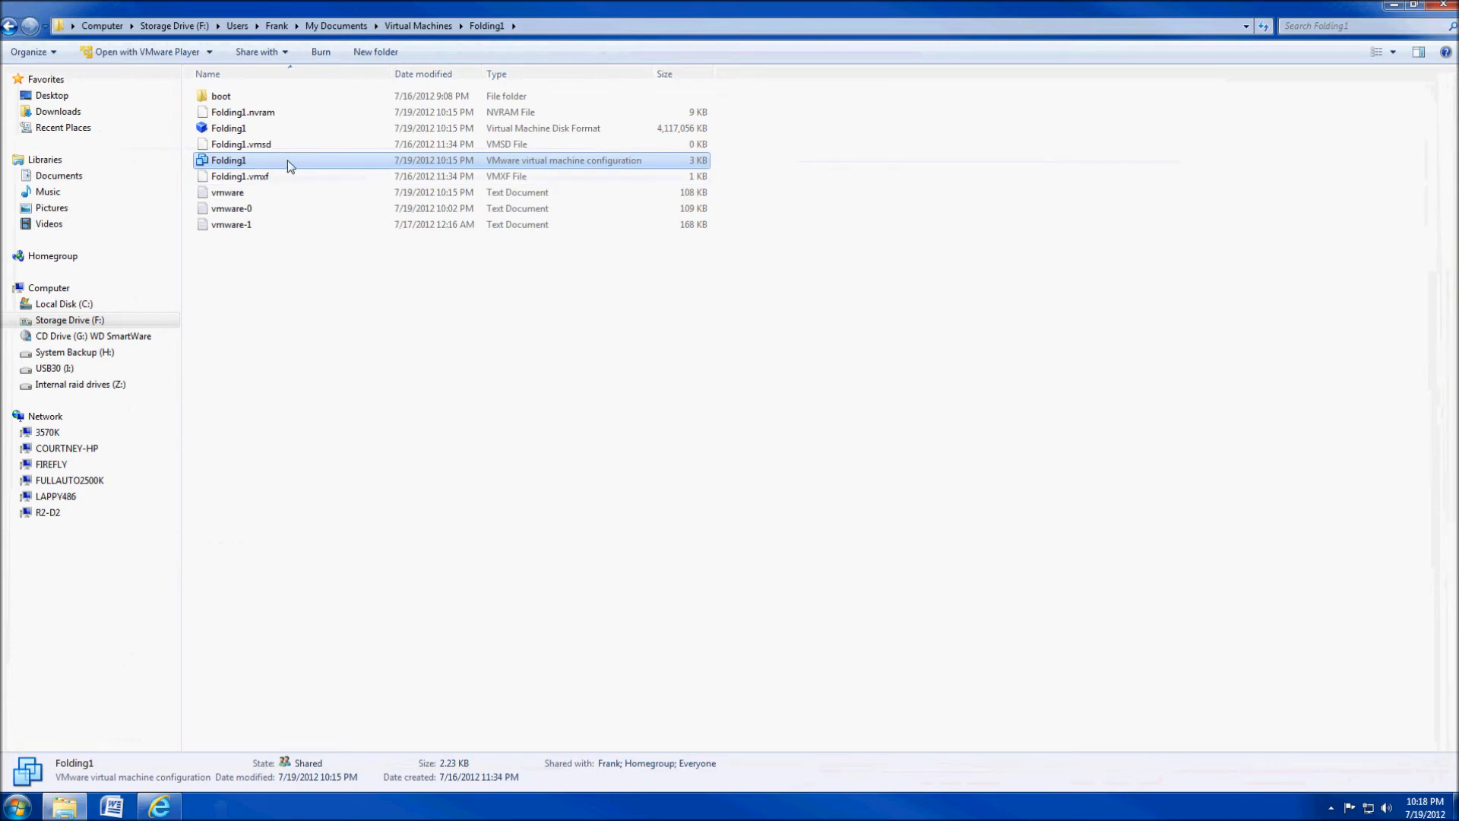
# Launch Folding1.vmx in VMware Player and delete the failing applet from the Ubuntu panel
pyautogui.doubleClick(228, 159)
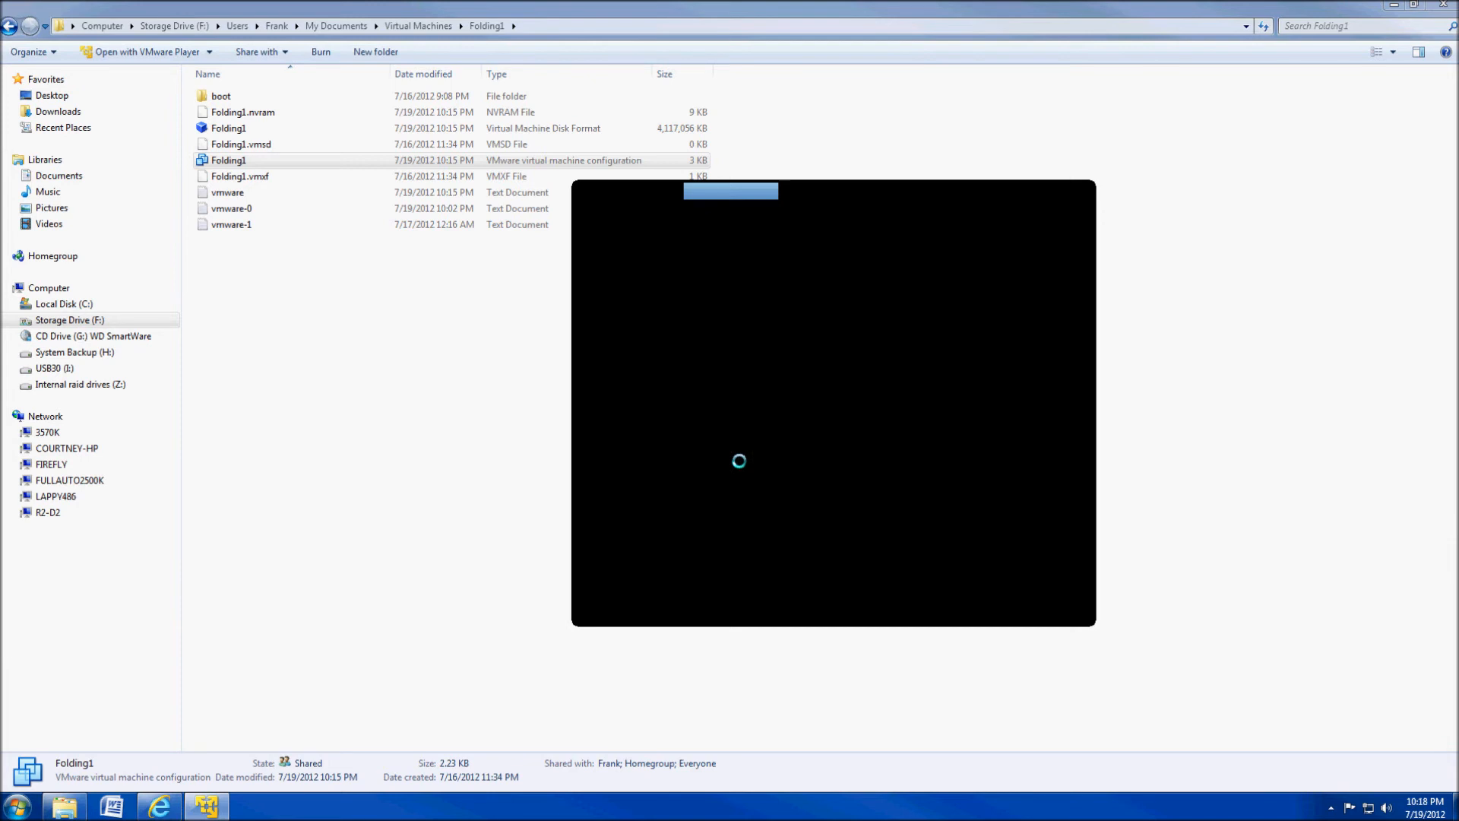
pyautogui.moveTo(1131, 436)
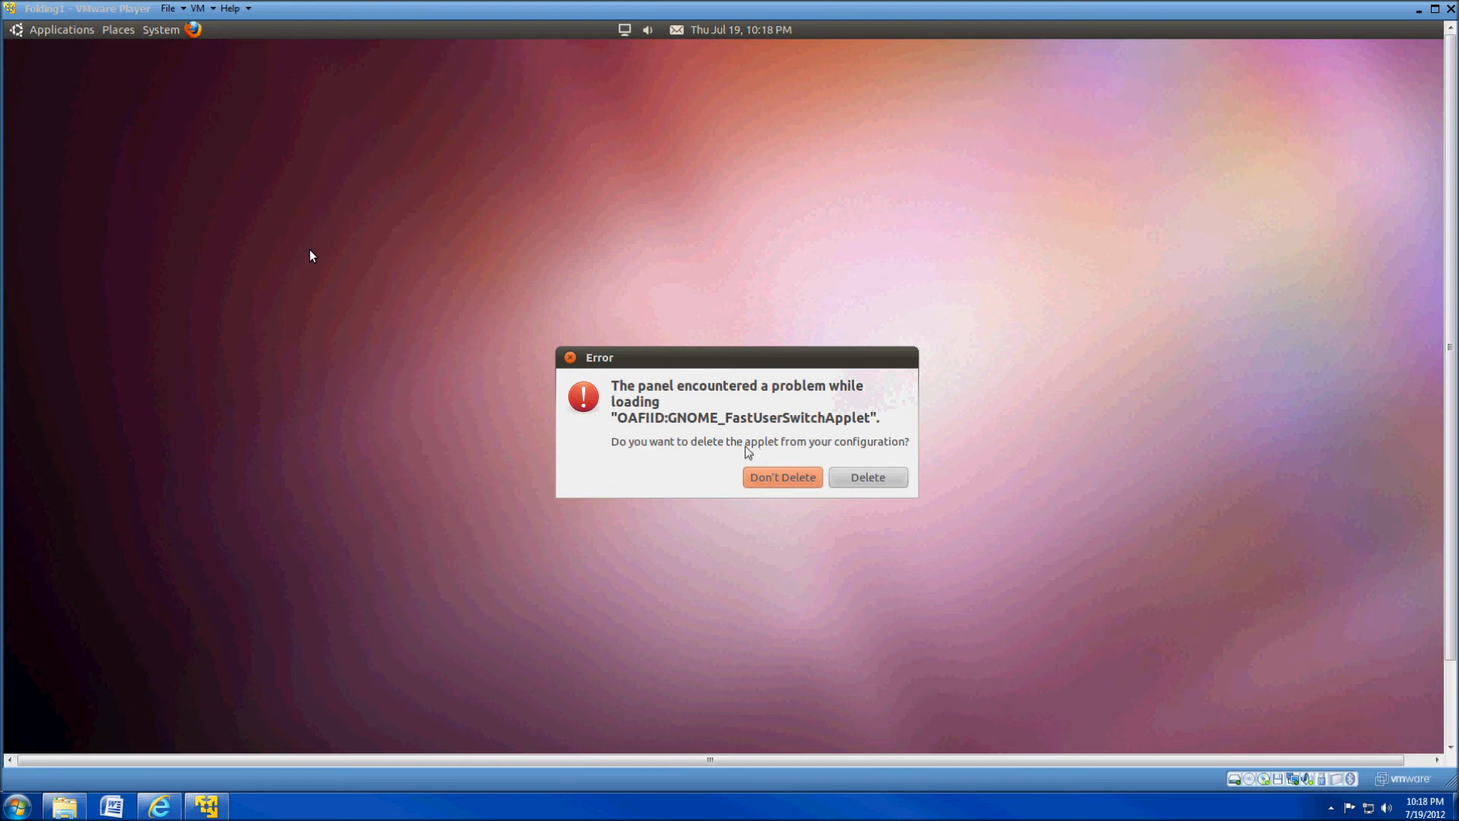
pyautogui.moveTo(885, 523)
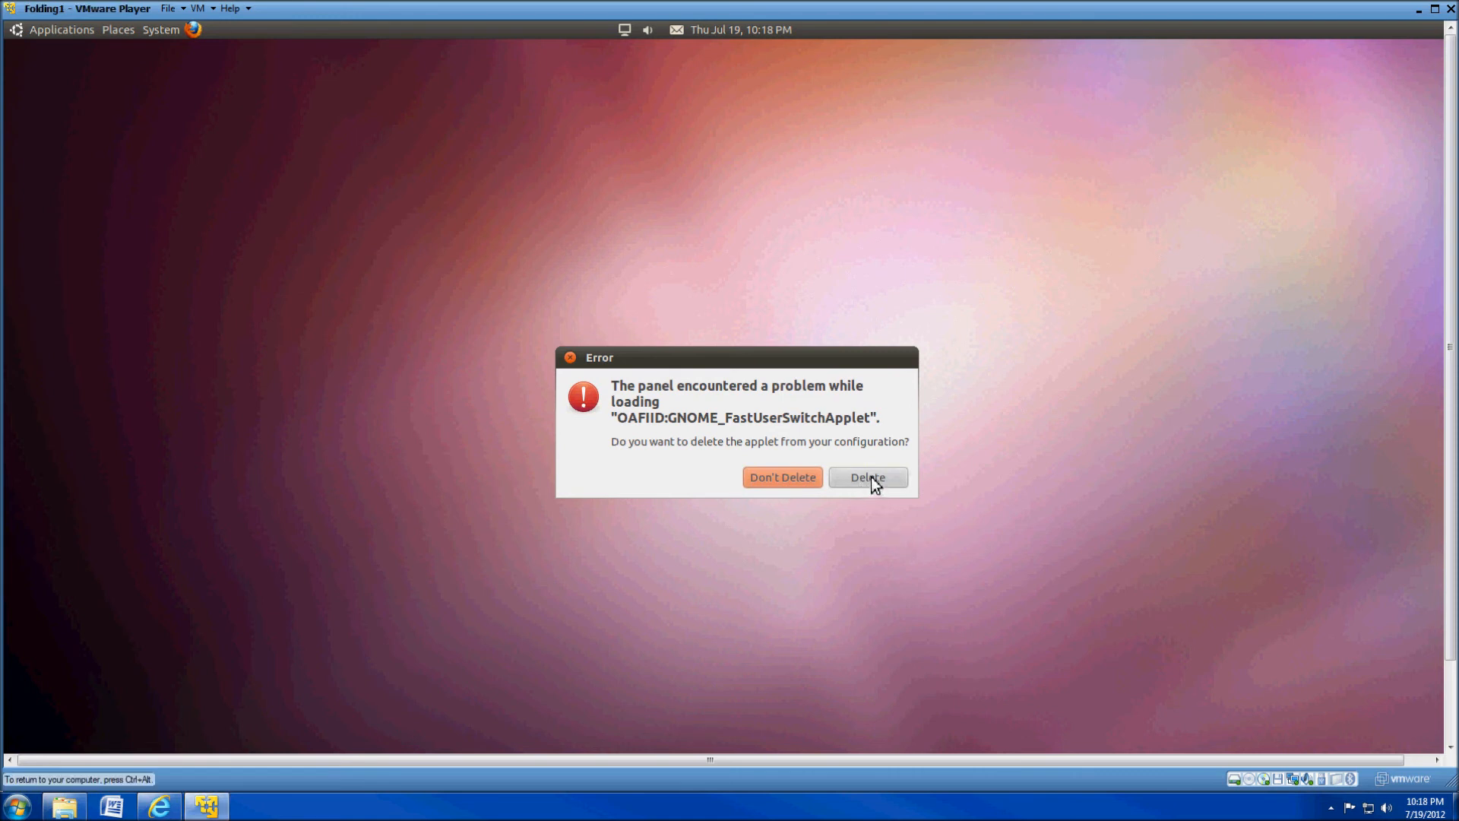
pyautogui.click(866, 477)
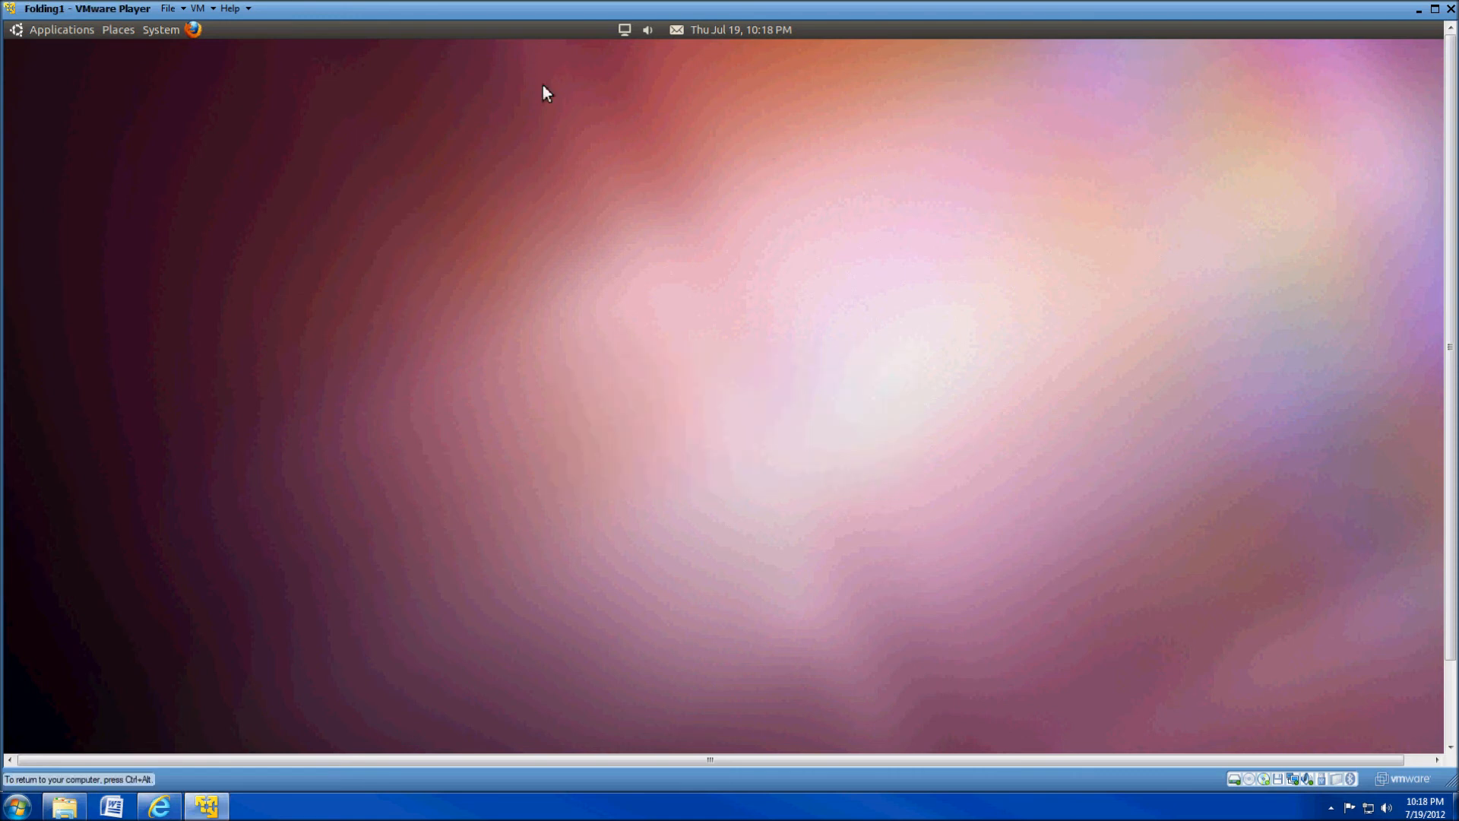
pyautogui.moveTo(484, 299)
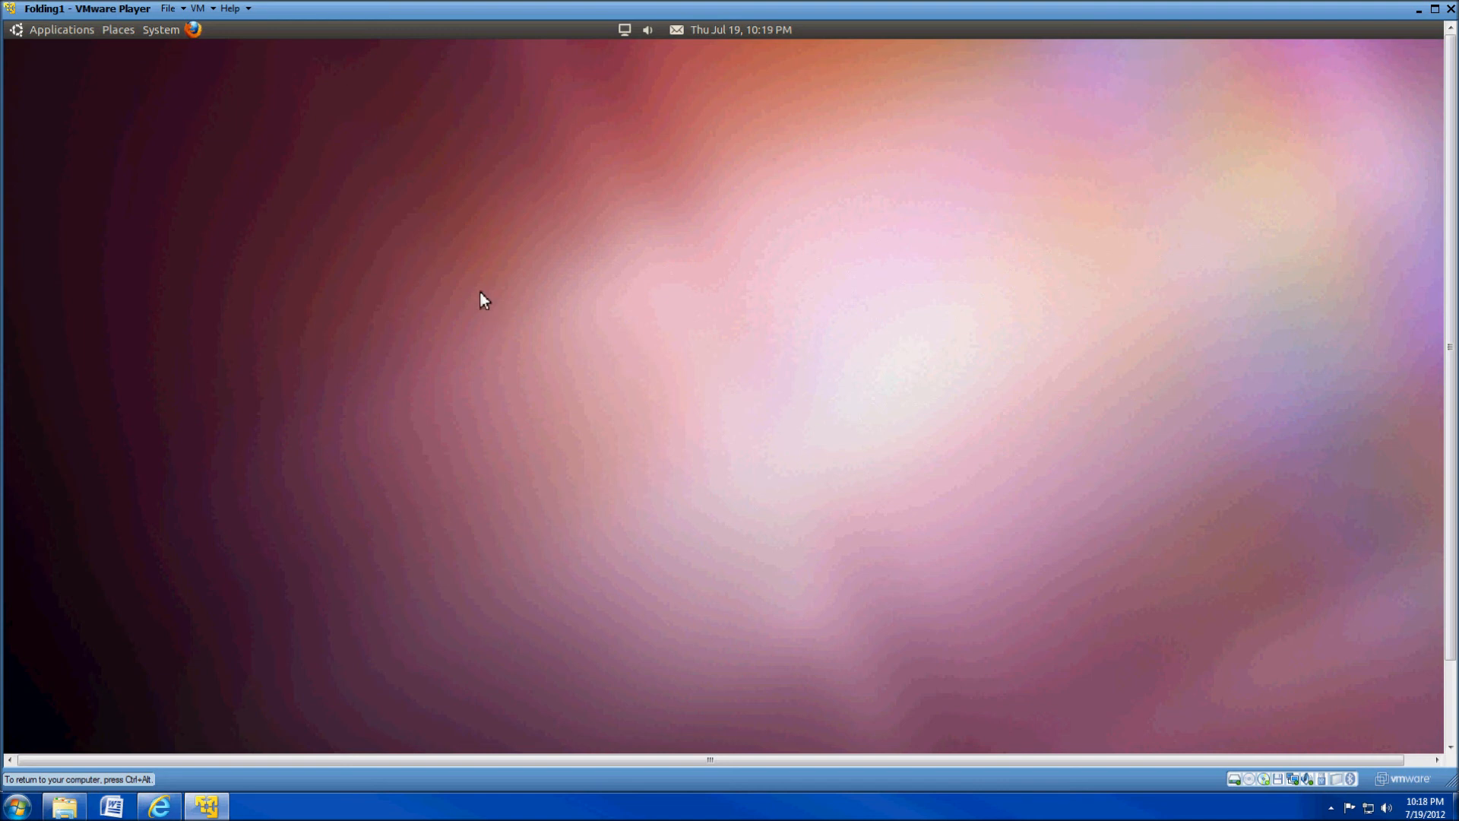
# Launch System Monitor from Ubuntu's System > Administration menu to view CPU1–CPU8
pyautogui.click(160, 29)
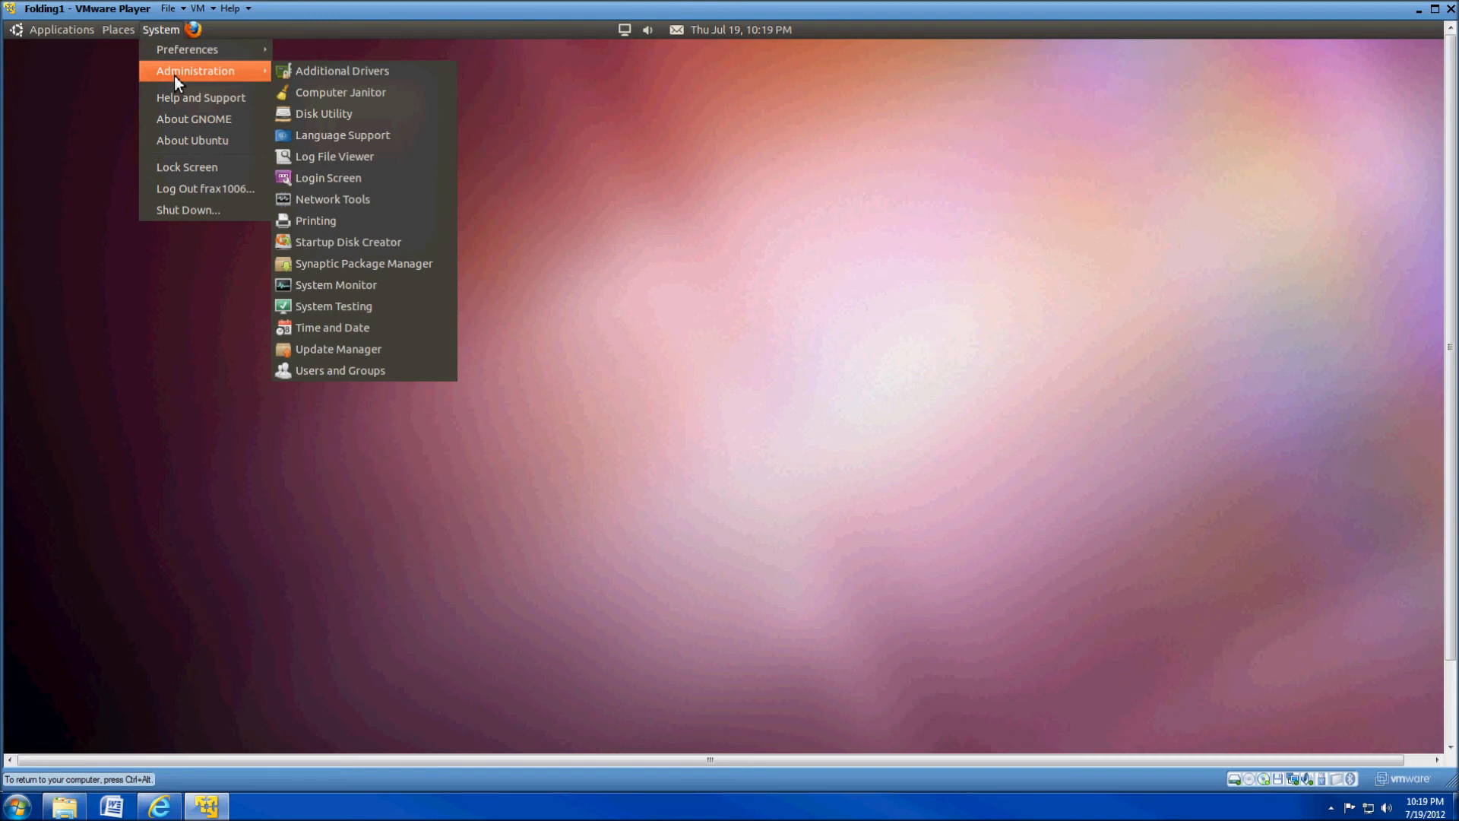
pyautogui.moveTo(335, 283)
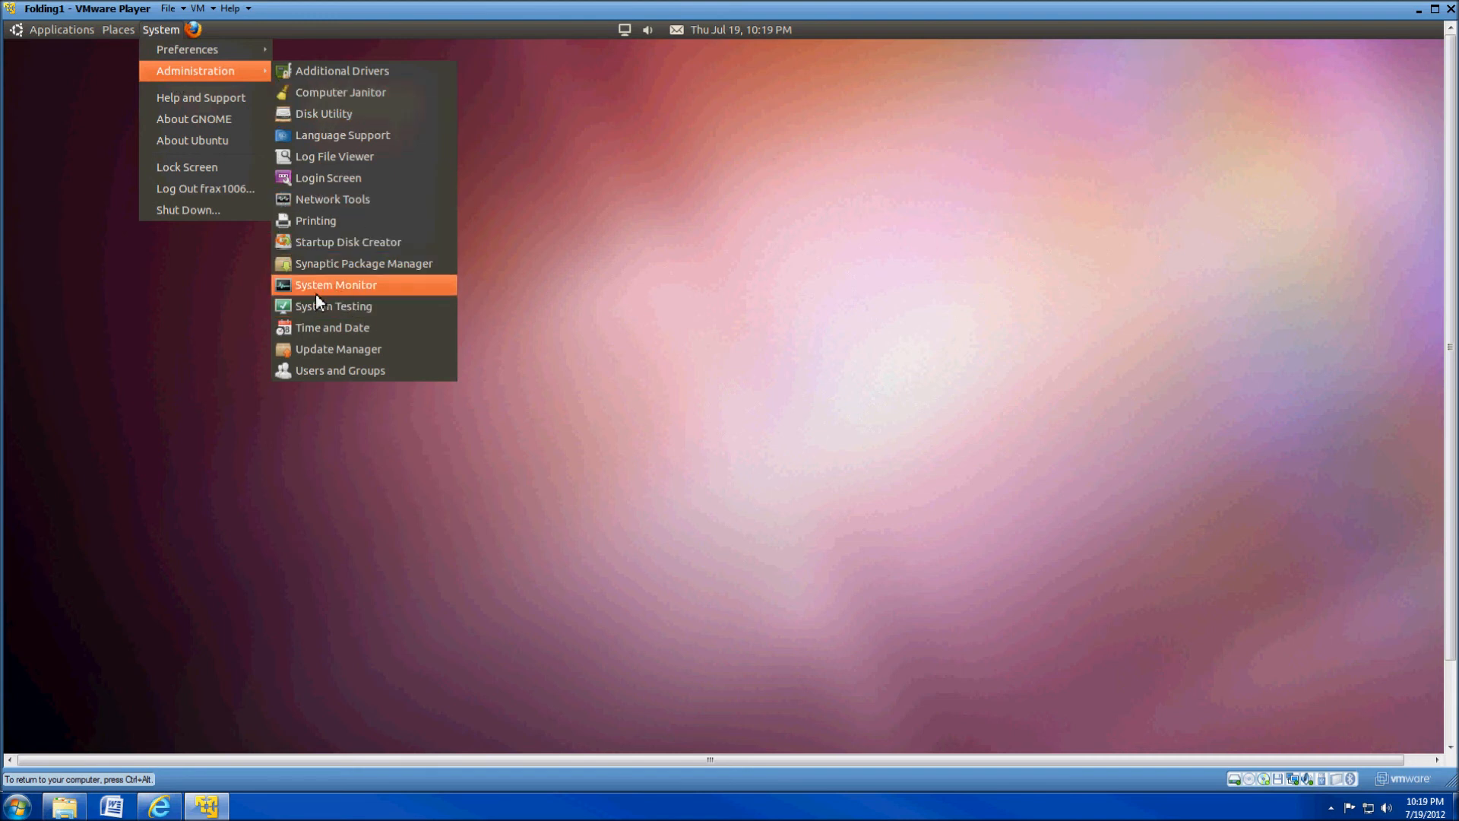
pyautogui.click(336, 285)
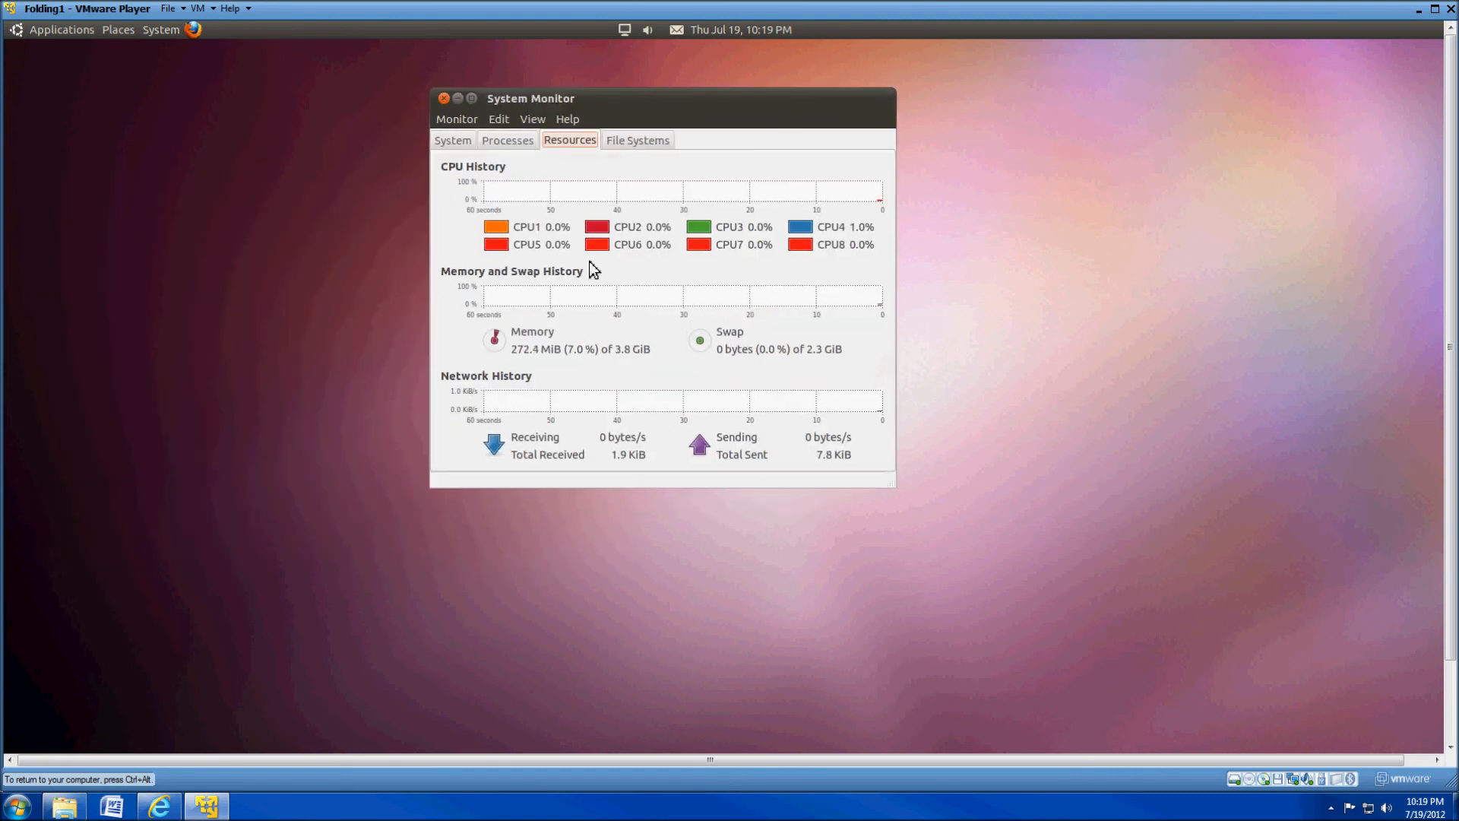
pyautogui.moveTo(871, 261)
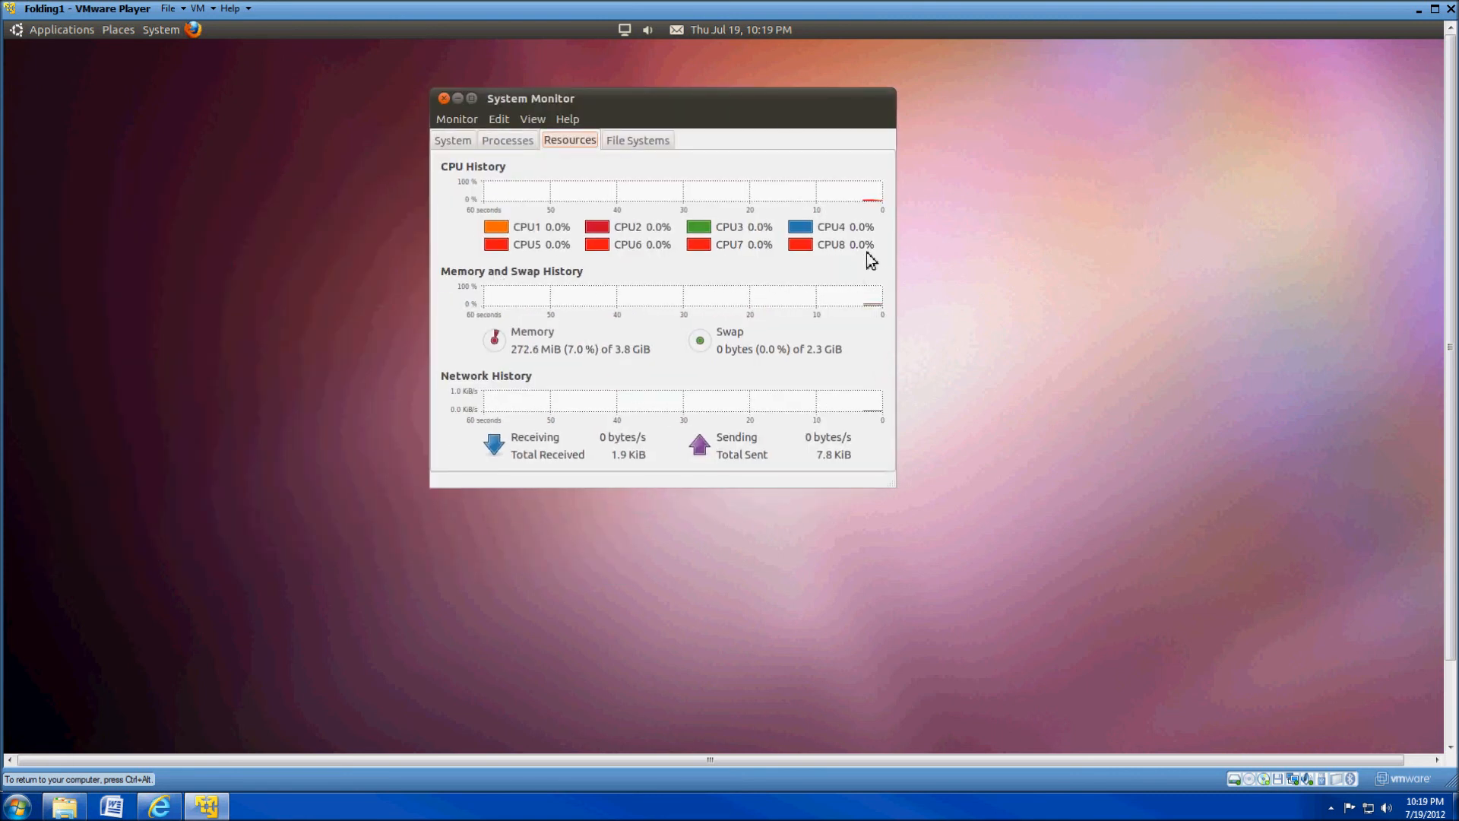
pyautogui.moveTo(958, 363)
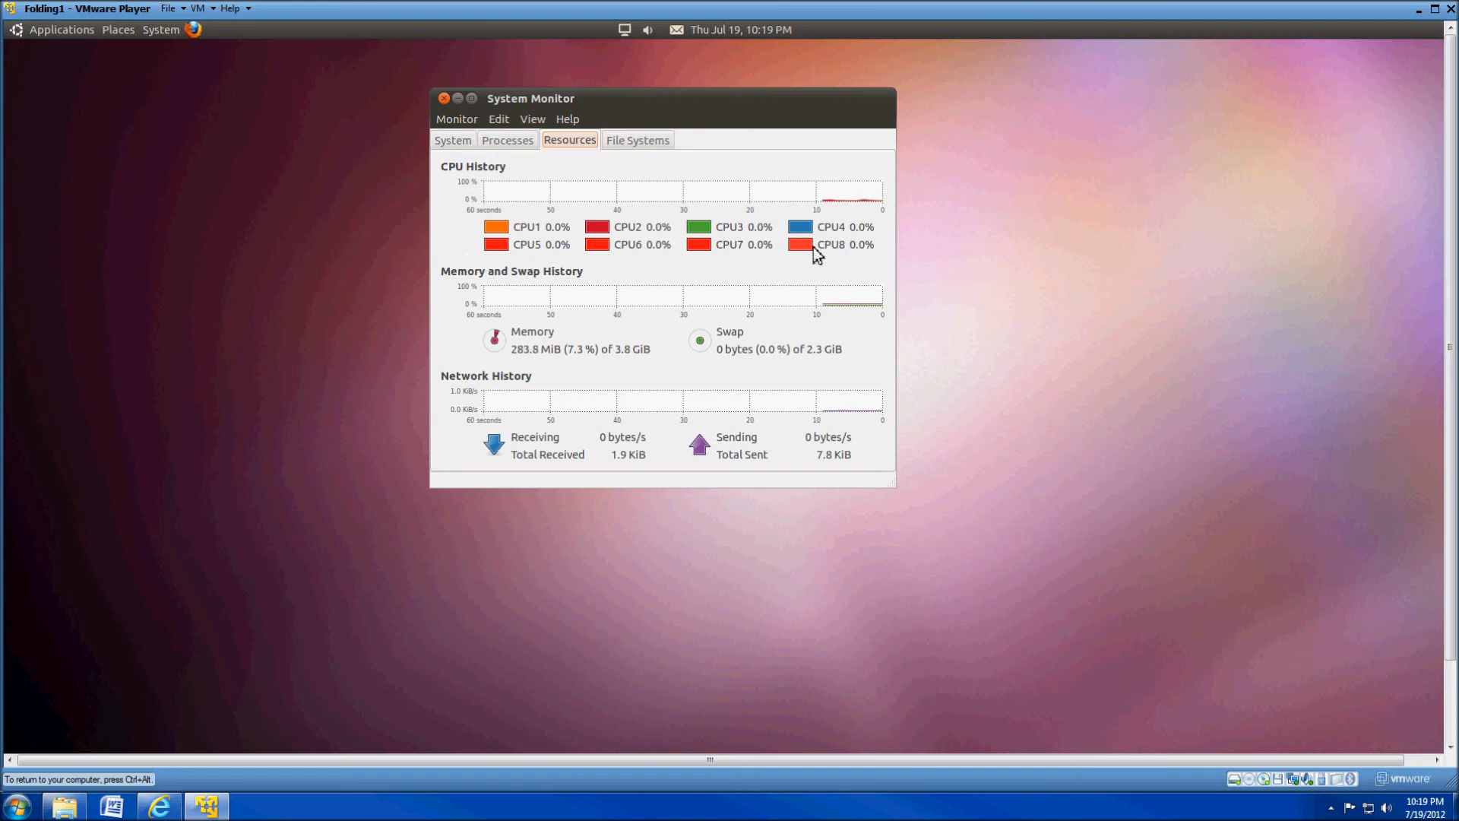
pyautogui.moveTo(434, 303)
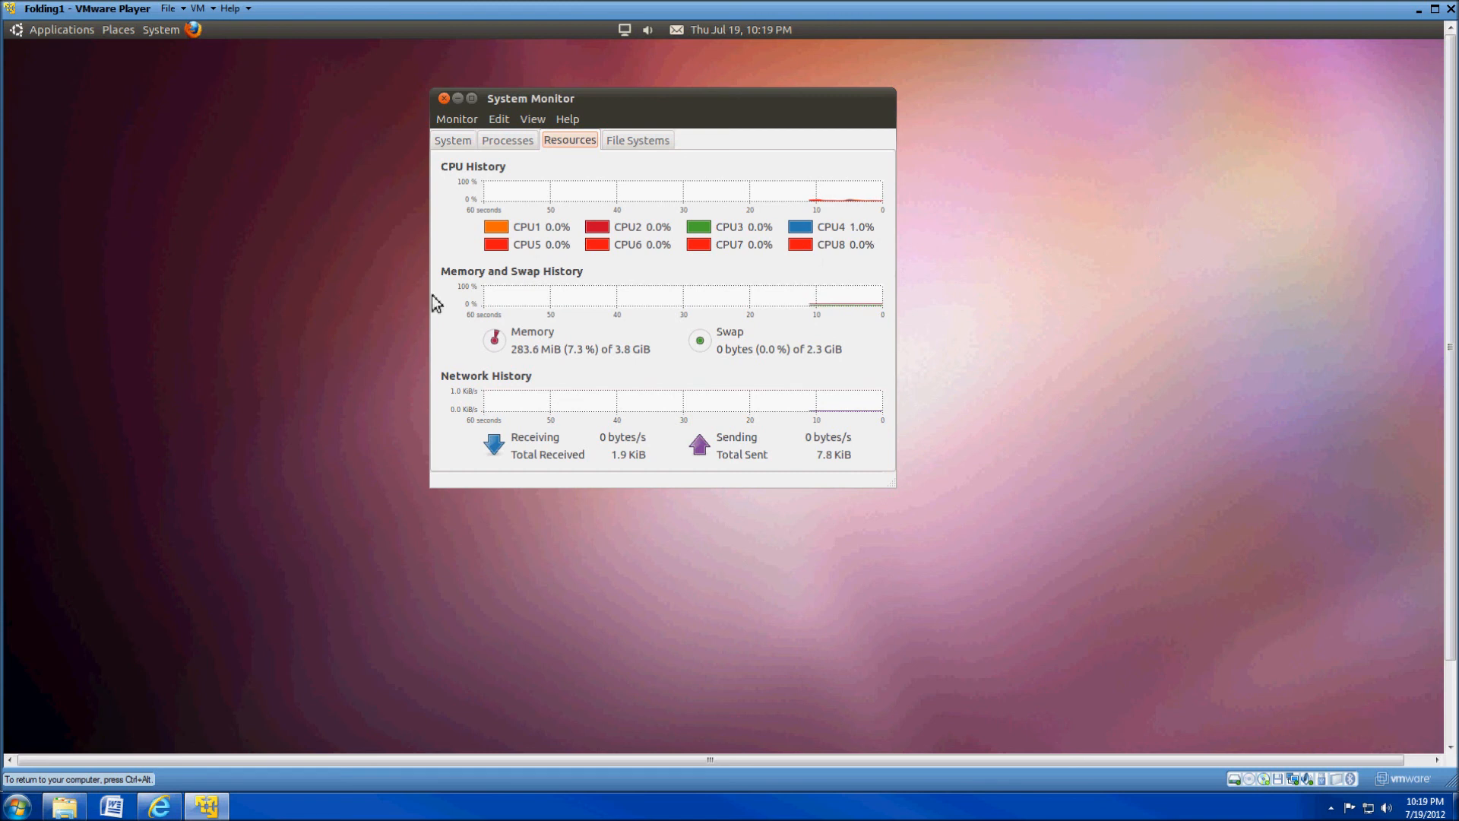
pyautogui.moveTo(1004, 290)
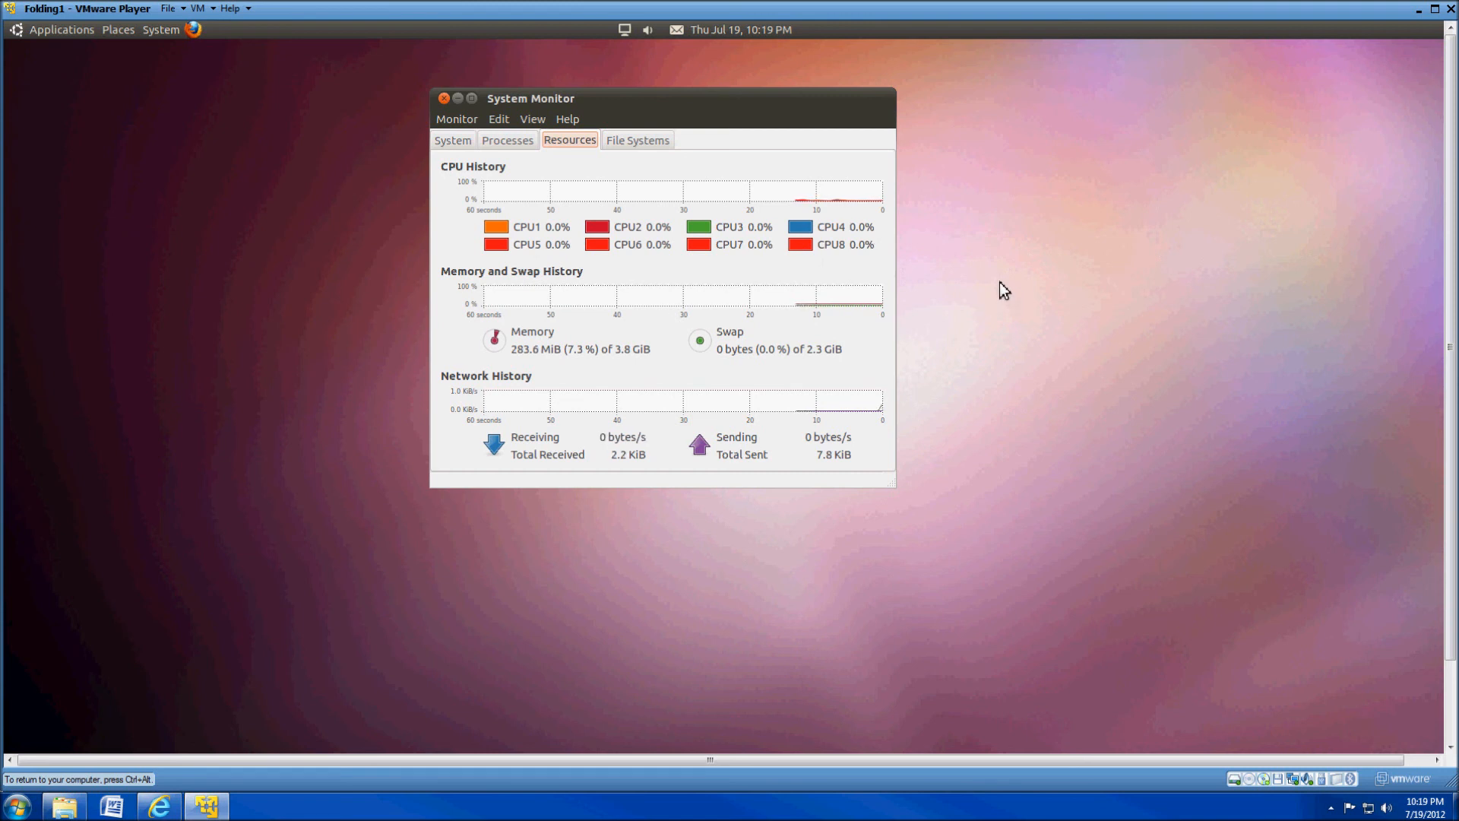